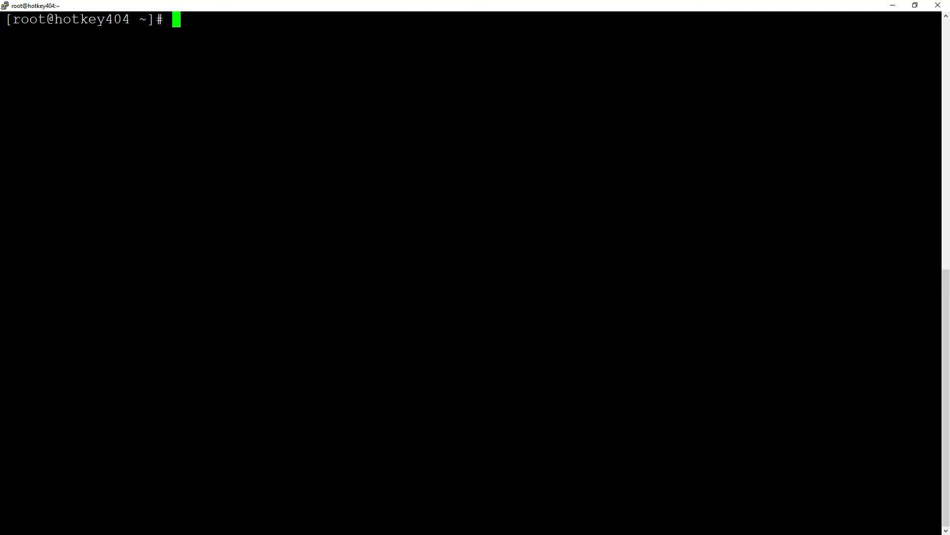
- Display the Asterisk config file with cat and list /usr/lib64/asterisk
text(c)
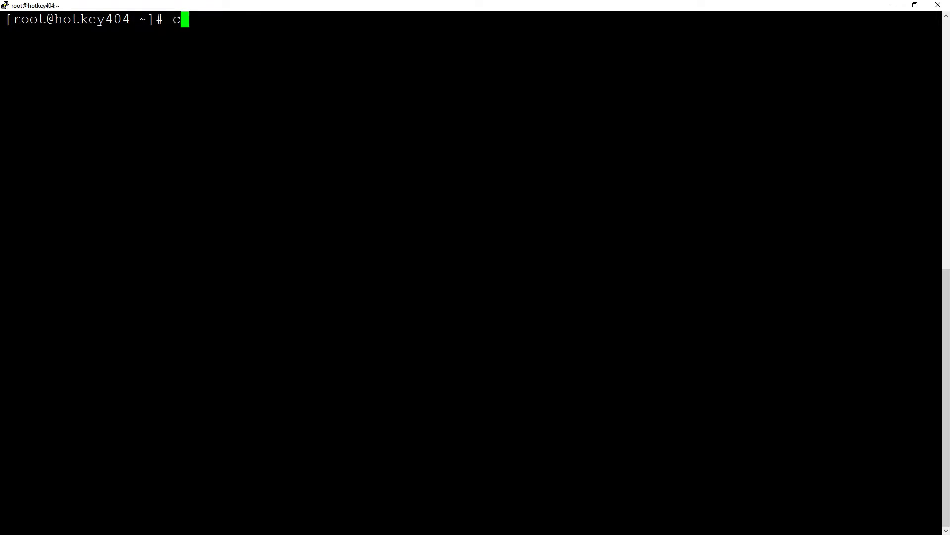
text(at /etc/as)
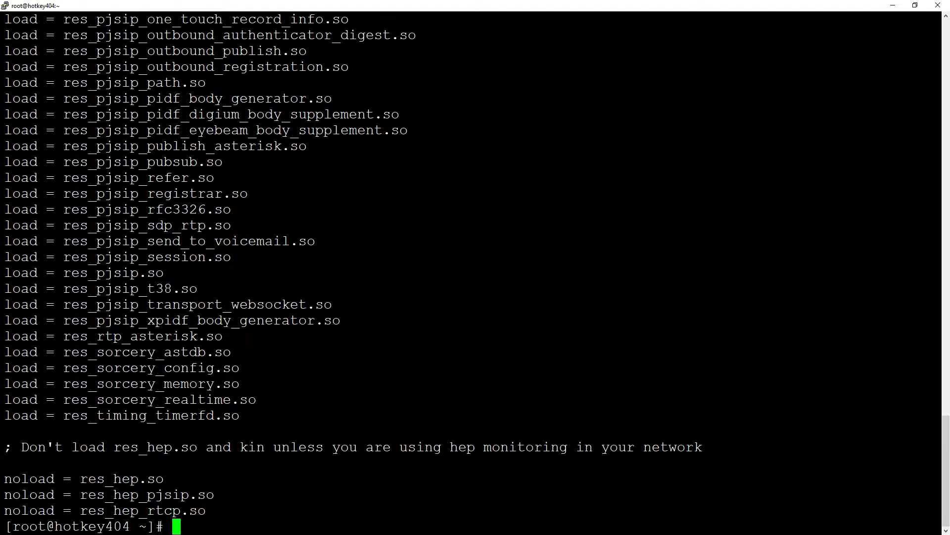
text(ls /)
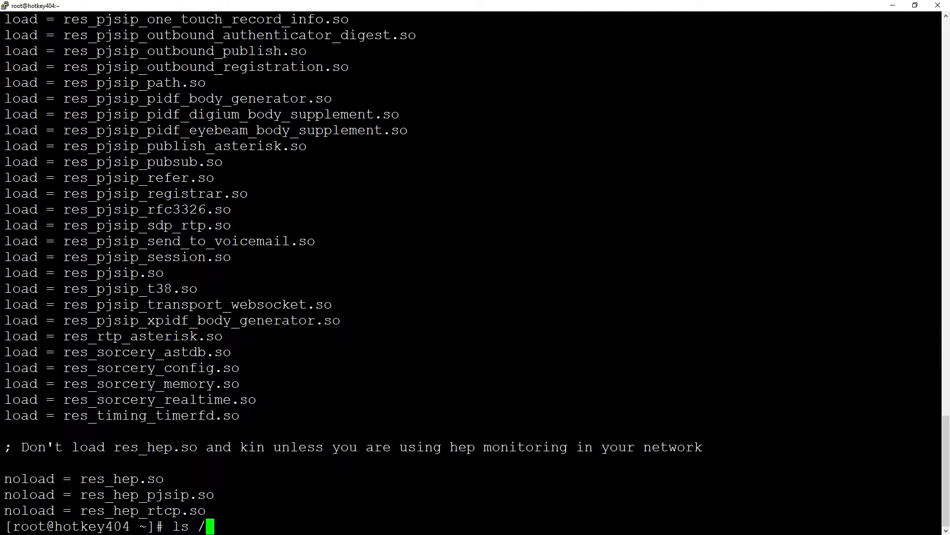
text(usr/li)
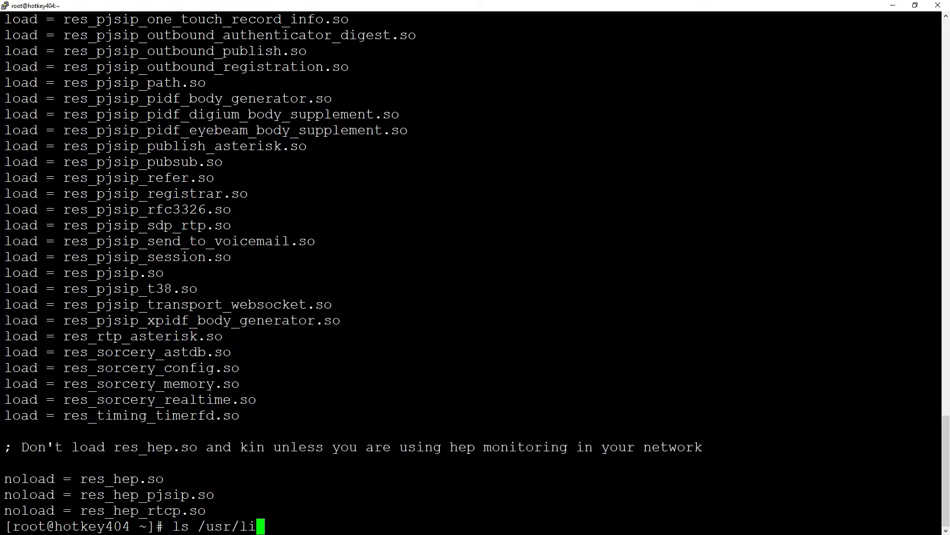
text(b64/ast)
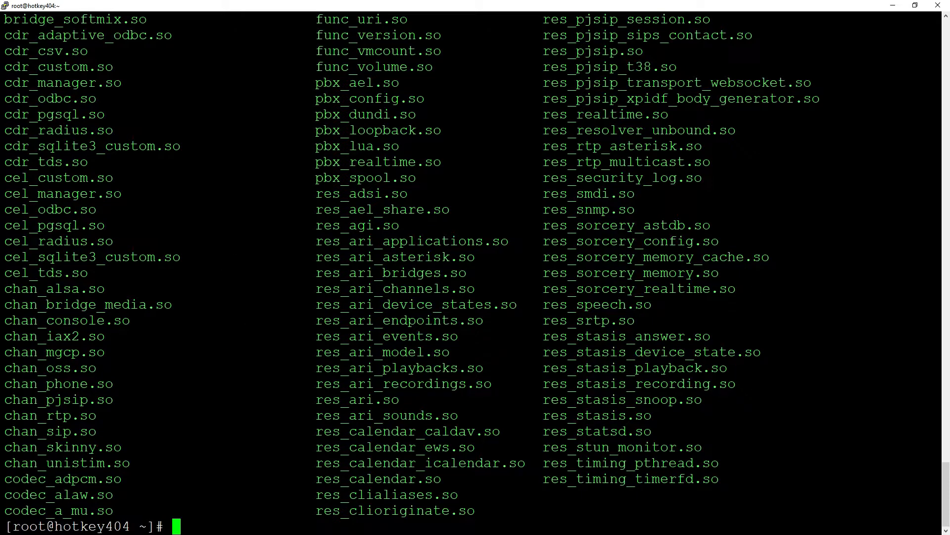
- Search the whole filesystem for modules.conf and asterisk-named paths with find
text(find)
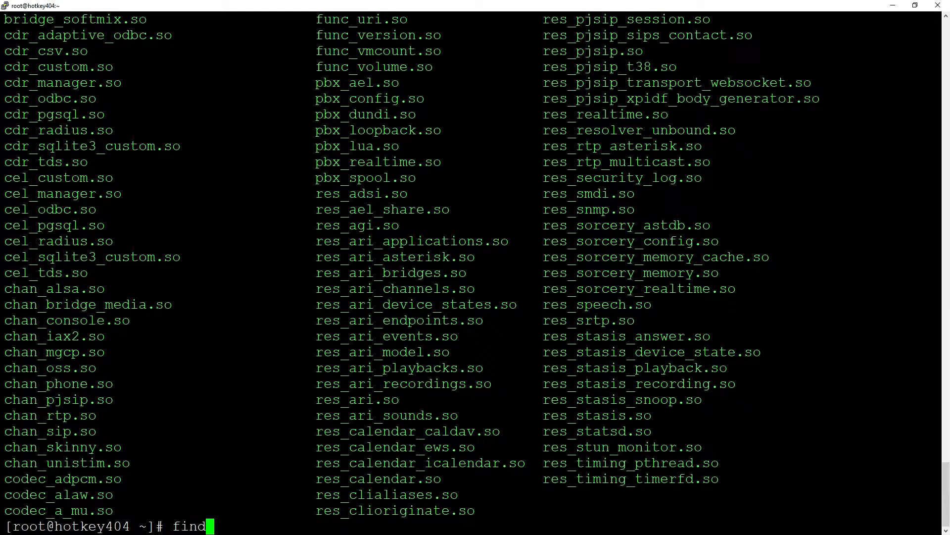
text(/)
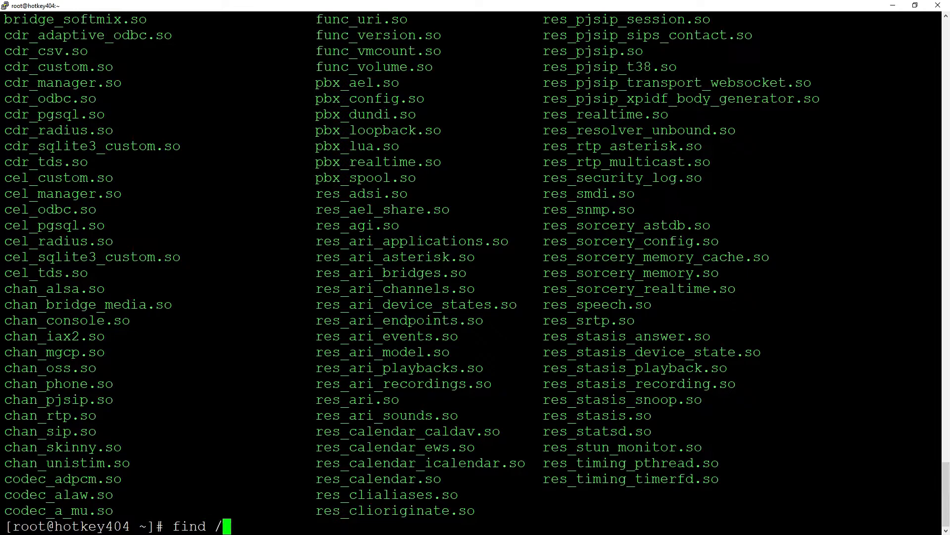
text(-name 'modules.conf)
text(find / -name asterisk)
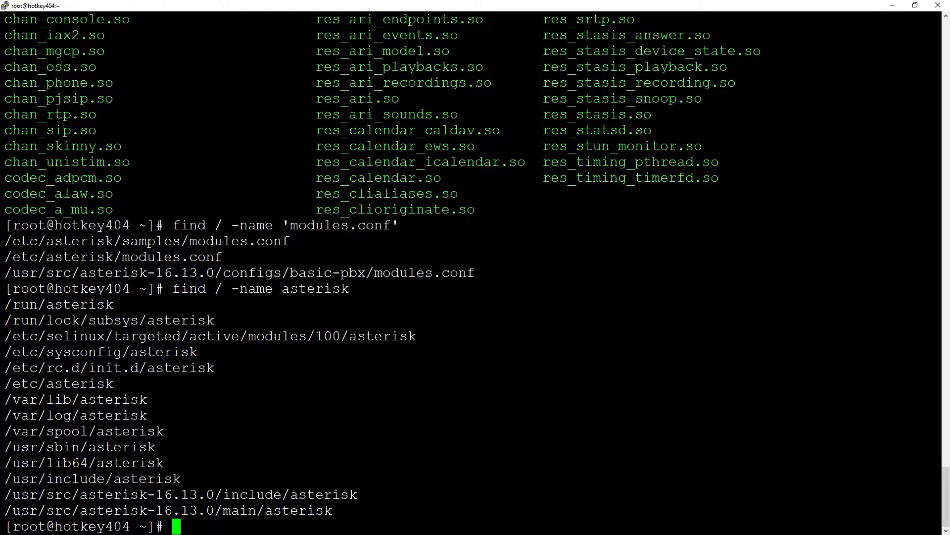
- View /etc/asterisk/modules.conf in nano, exit, and reopen it
text(nano)
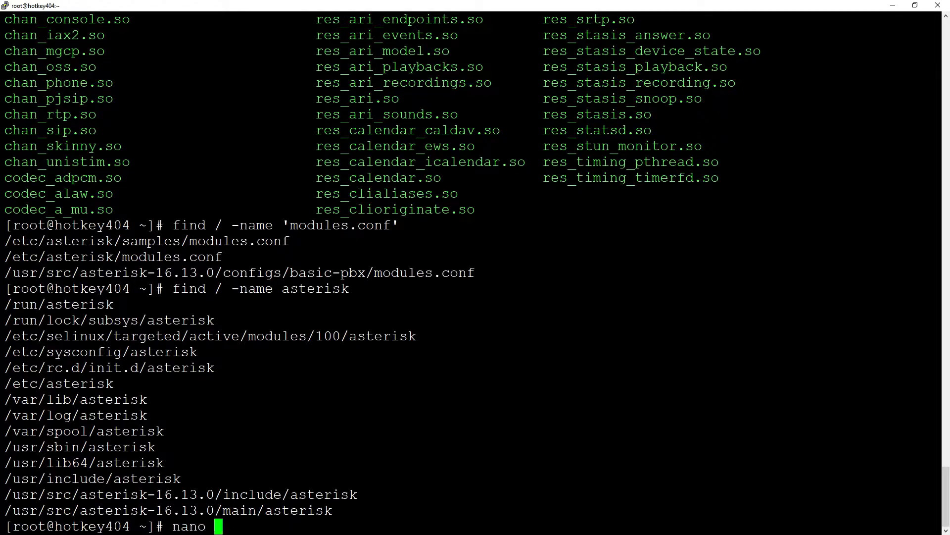
text(/etc/asterisk/modules.conf)
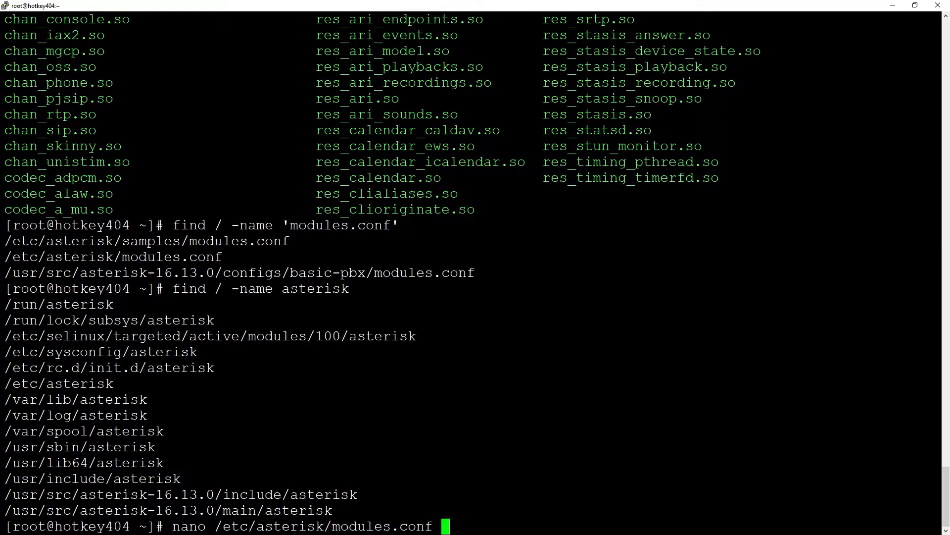
key(Return)
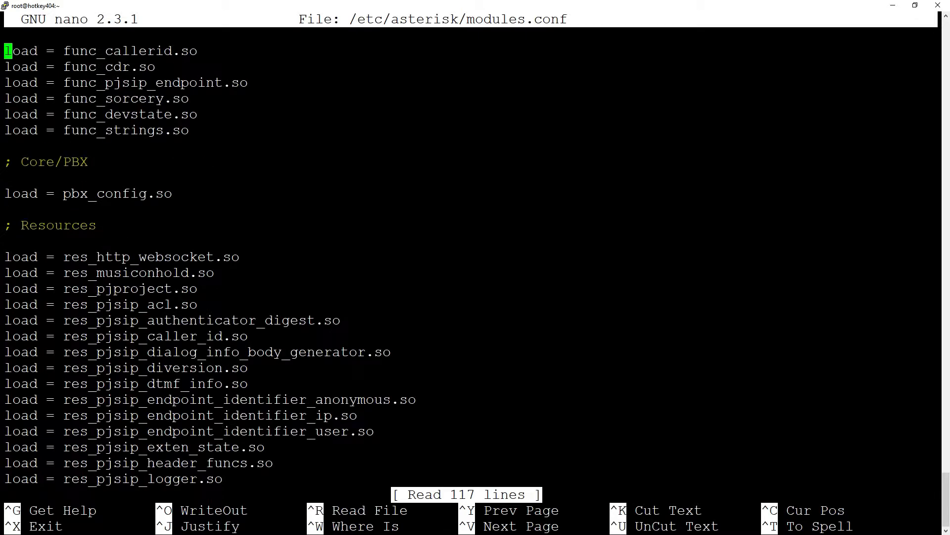
scroll(down, 3)
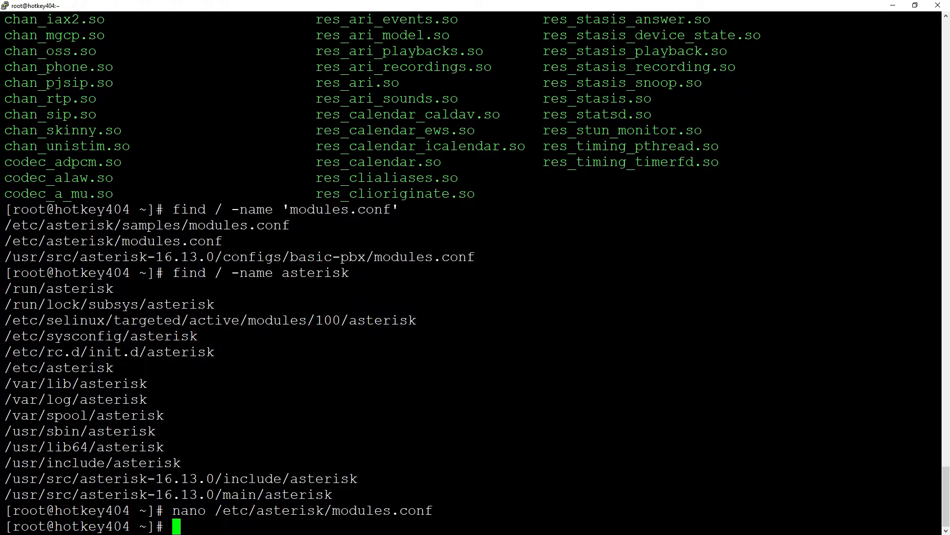
text(nano /etc/asterisk/modules.conf)
text(asterisk -)
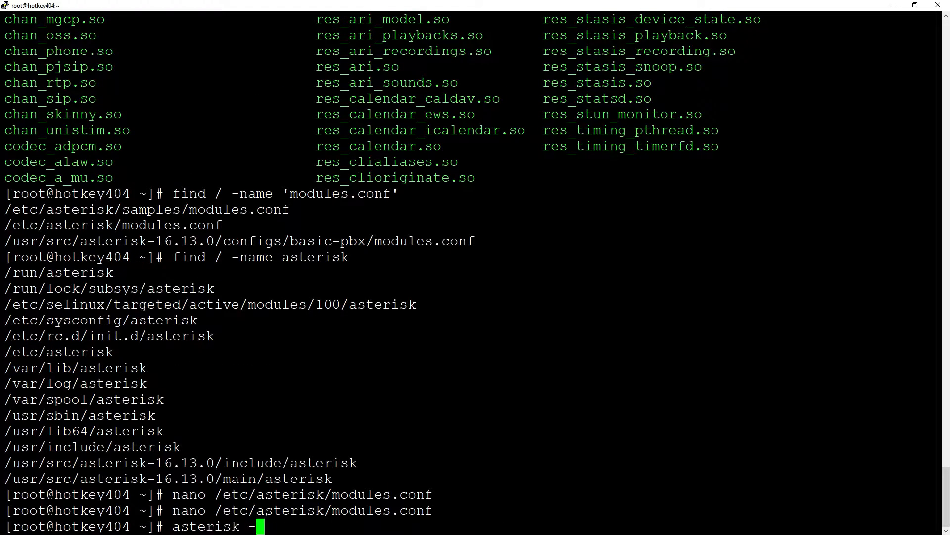
- Run core reload in asterisk -r, read the missing-config errors, then exit
text(r)
text(core reload)
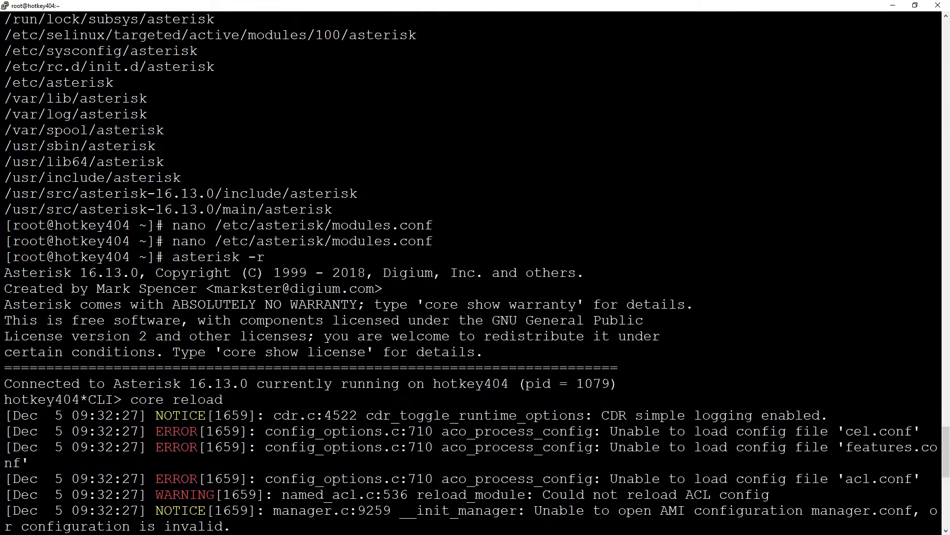
scroll(down, 3)
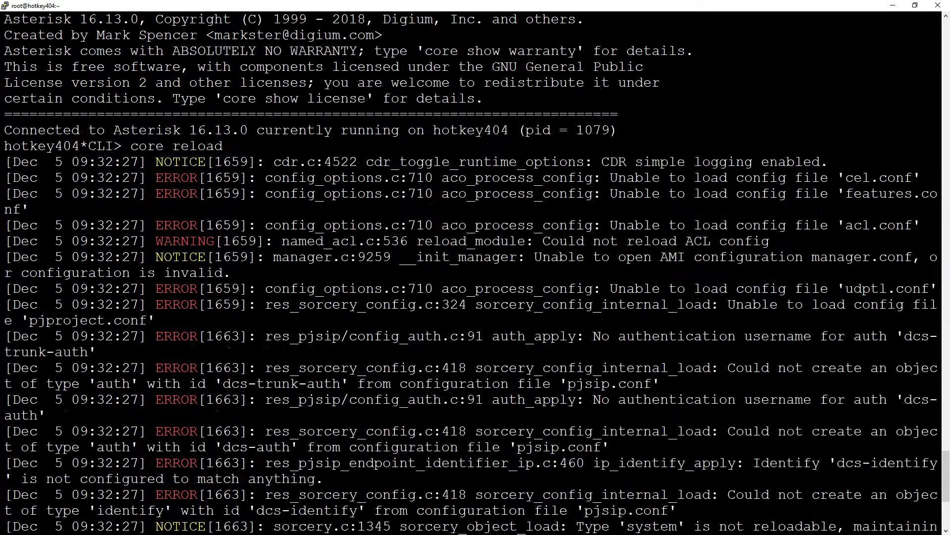
text(exit)
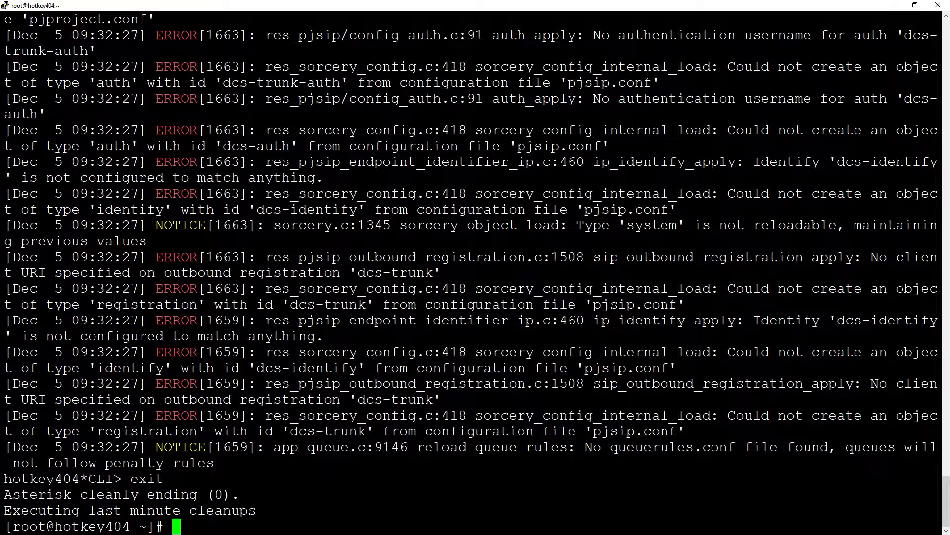
- Create an empty /etc/asterisk/features.conf, reload Asterisk and list feature codes with features show
text(touch)
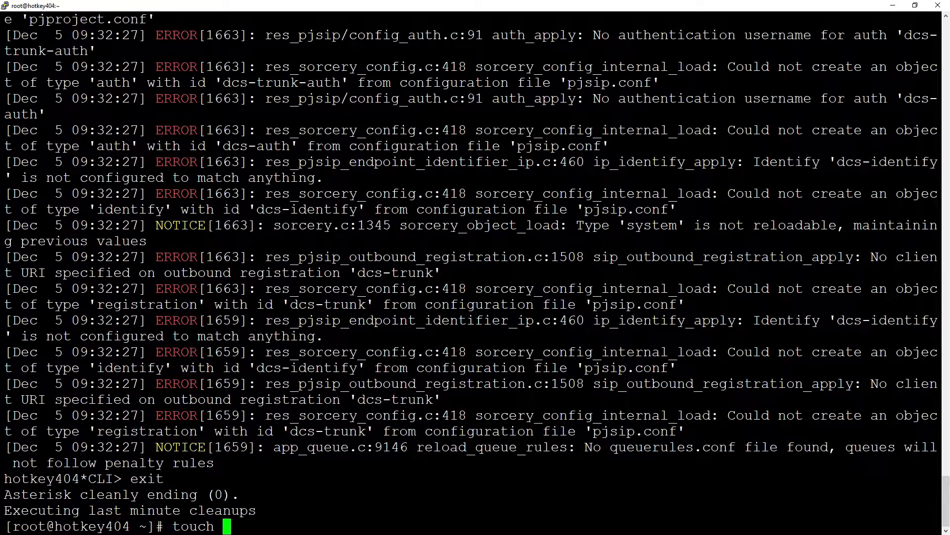
text(/etc/asterisk/fea)
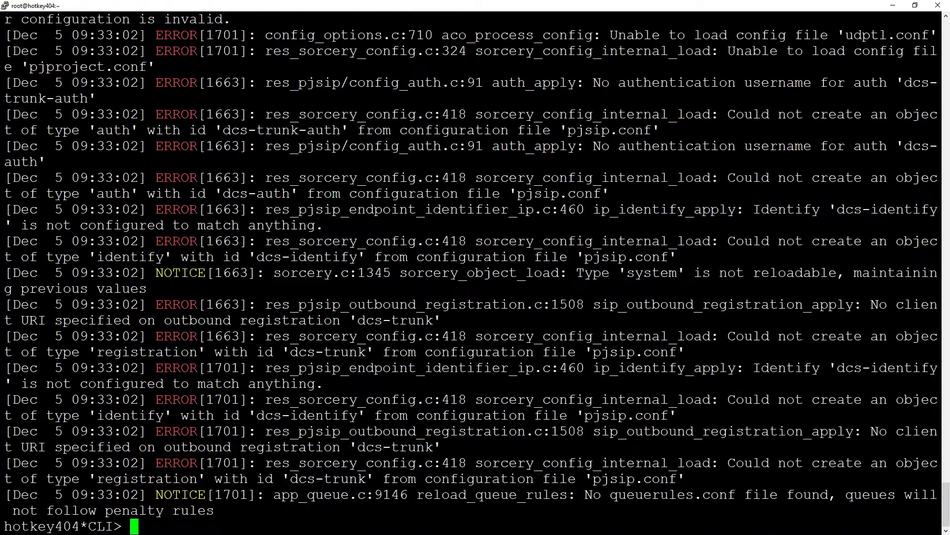
text(features show)
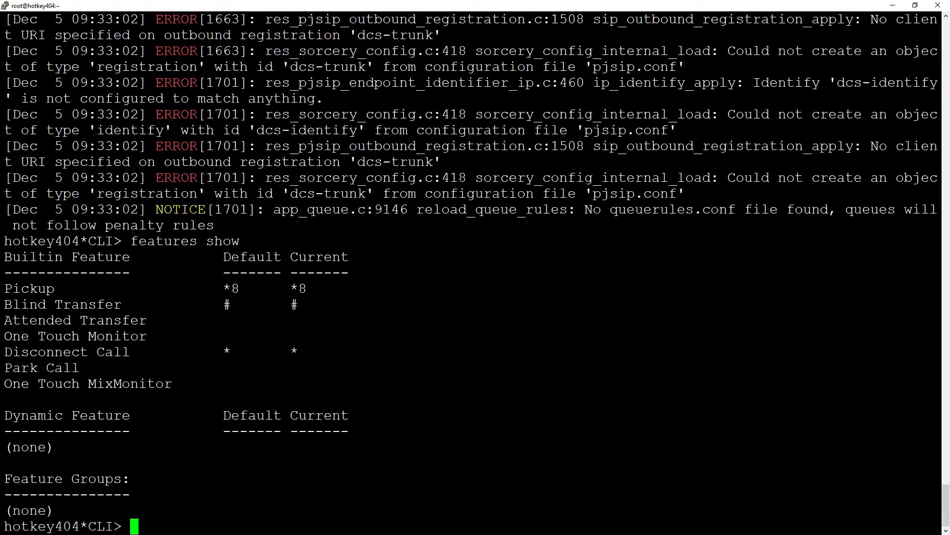
text(exit)
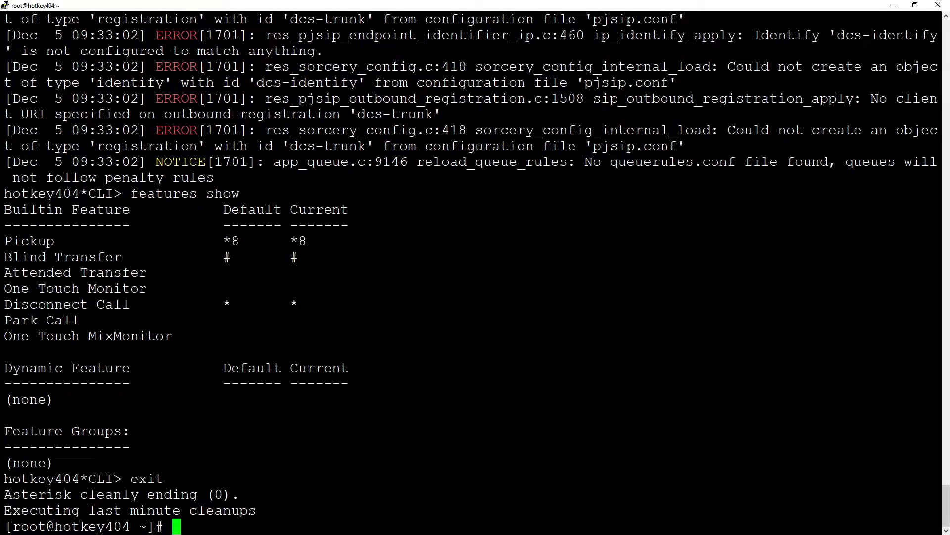
text(ls /et)
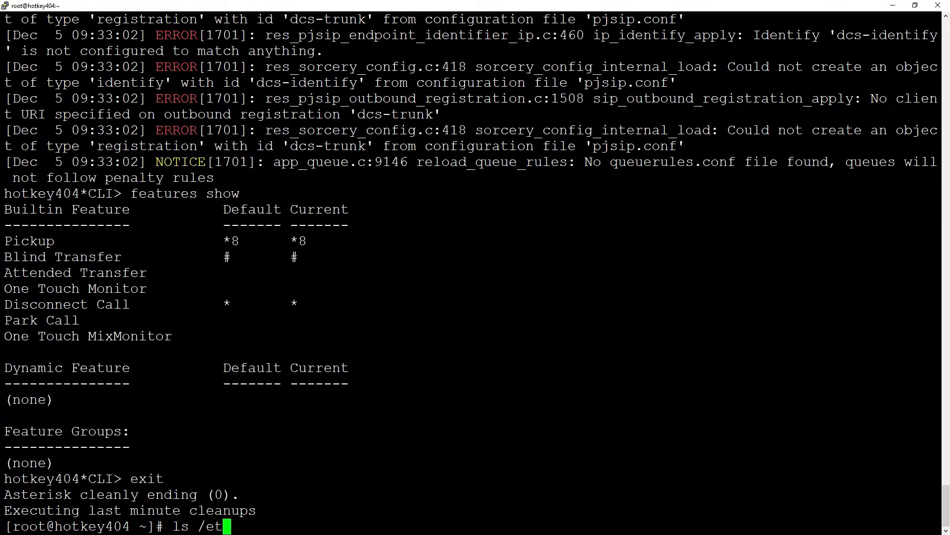
- List the sample configs and copy samples/features.conf over /etc/asterisk/features.conf
text(c/asterisk/samples/)
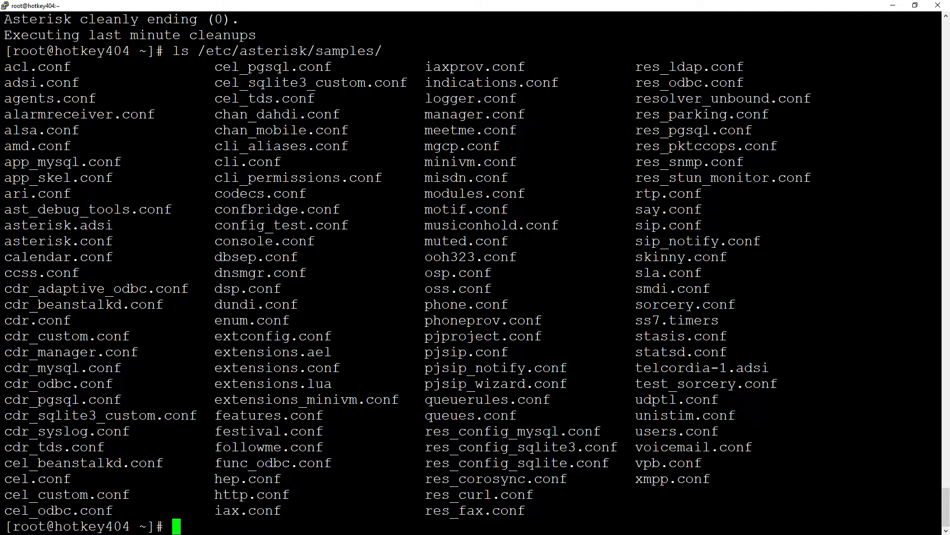
text(cp /etc/asterisk/samples/)
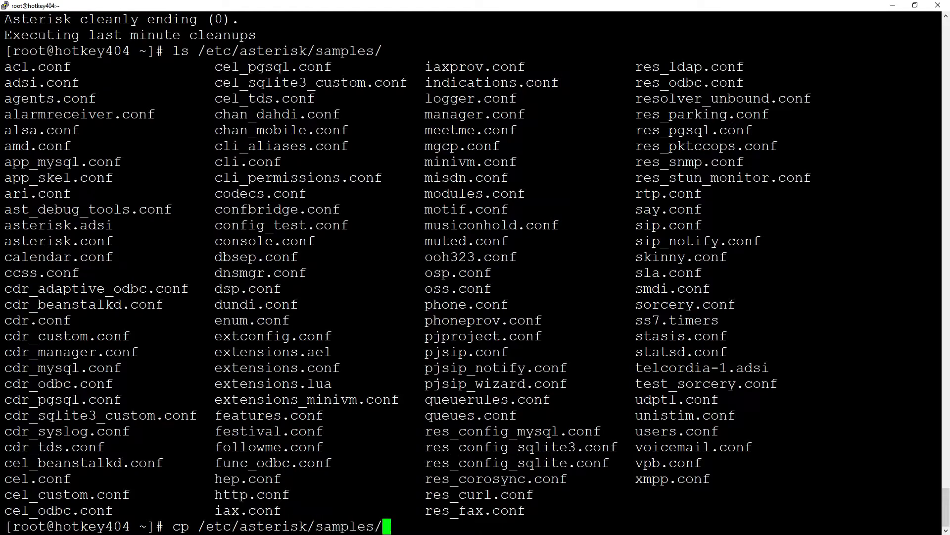
text(features.conf)
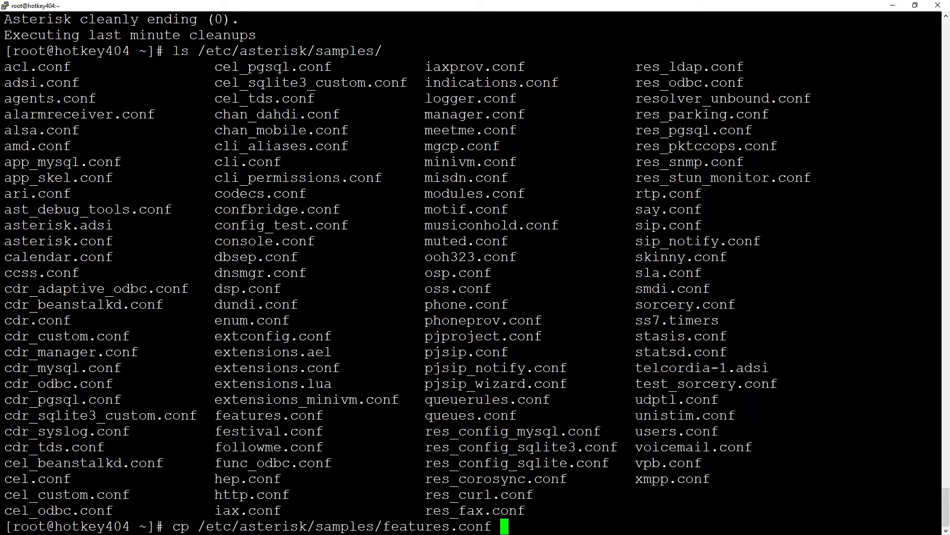
text(/etc/asterisk/)
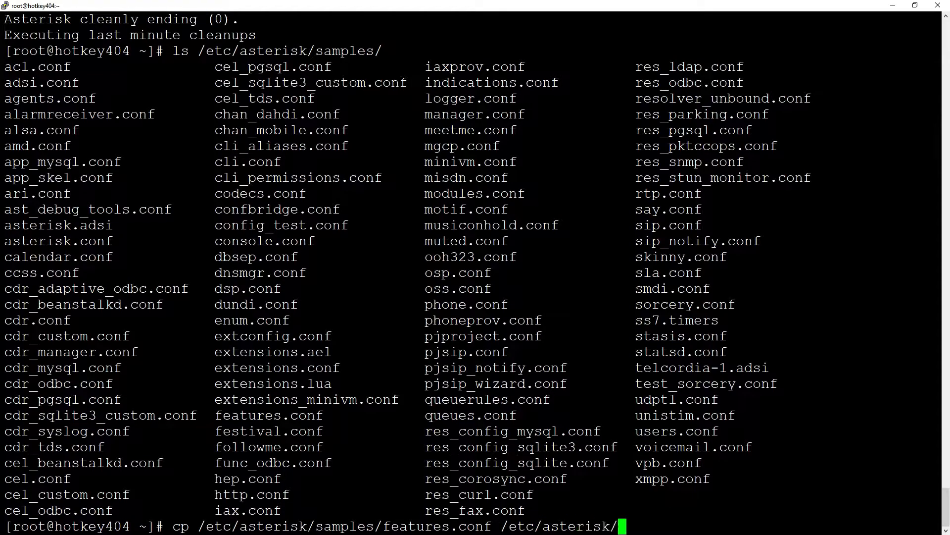
text(features.conf)
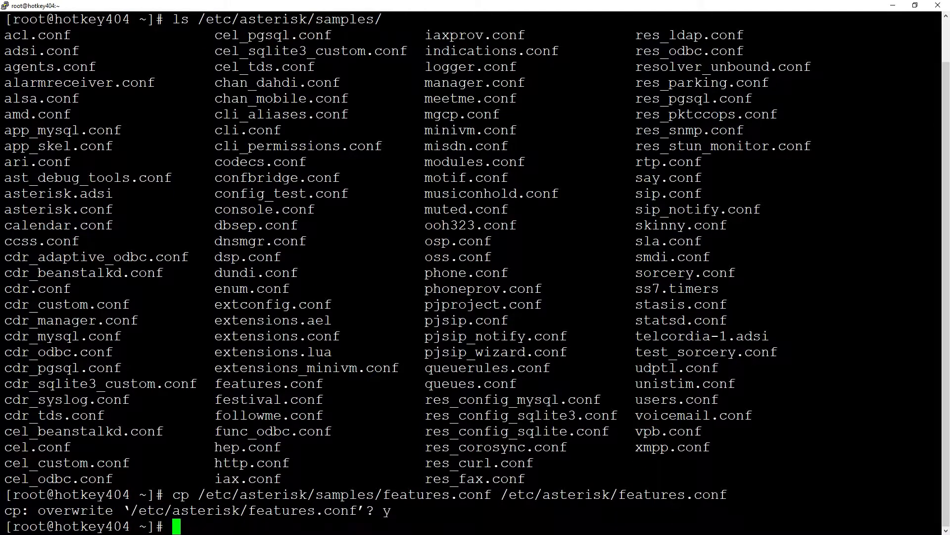
- Reconnect with asterisk -r and run features show
text(asterisk -r)
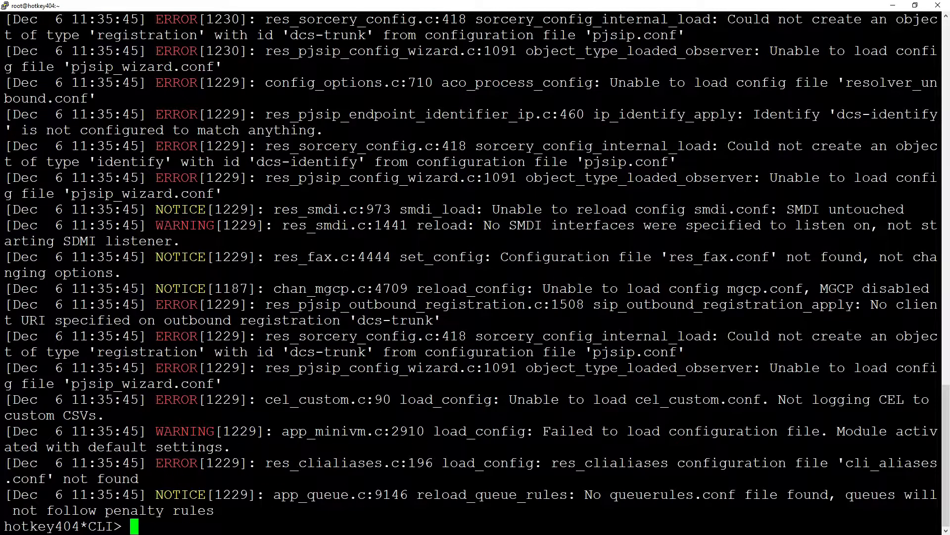
text(fea)
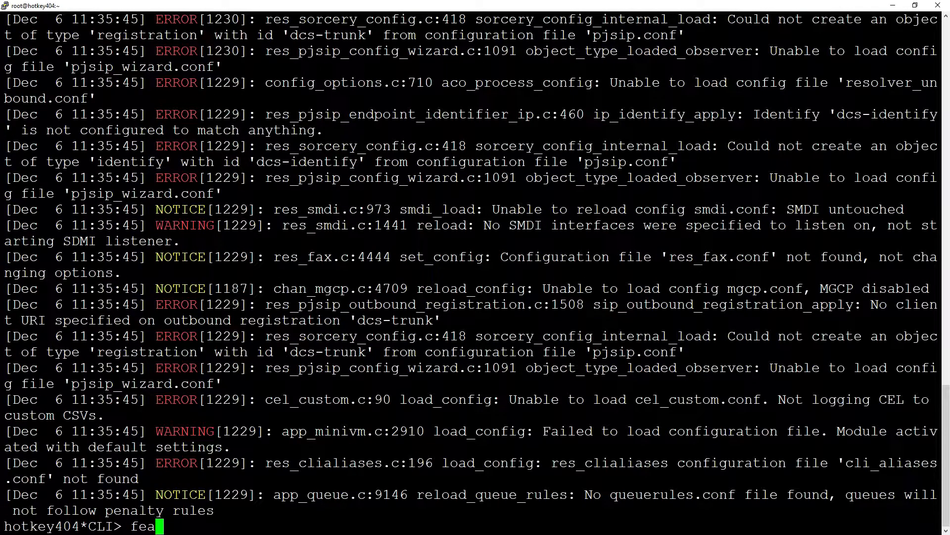
text(tures s)
text(cp)
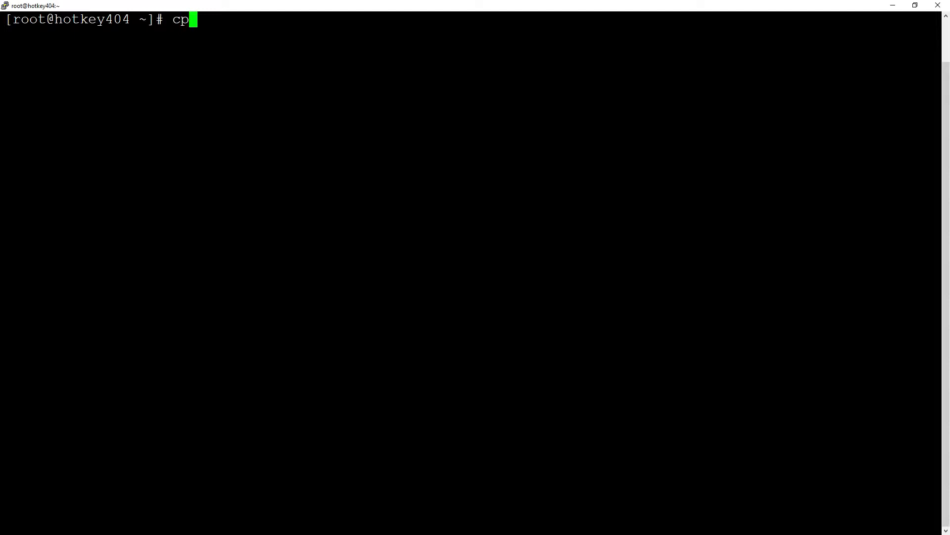
- Copy /etc/asterisk/samples/sip.conf to /etc/asterisk/sip.conf
text(/etc/asterisk/)
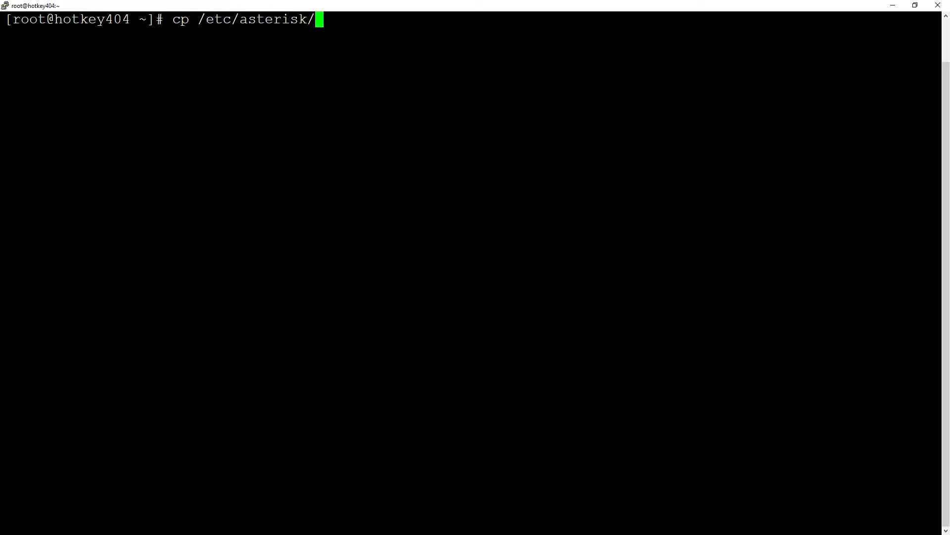
text(samples/sip.c)
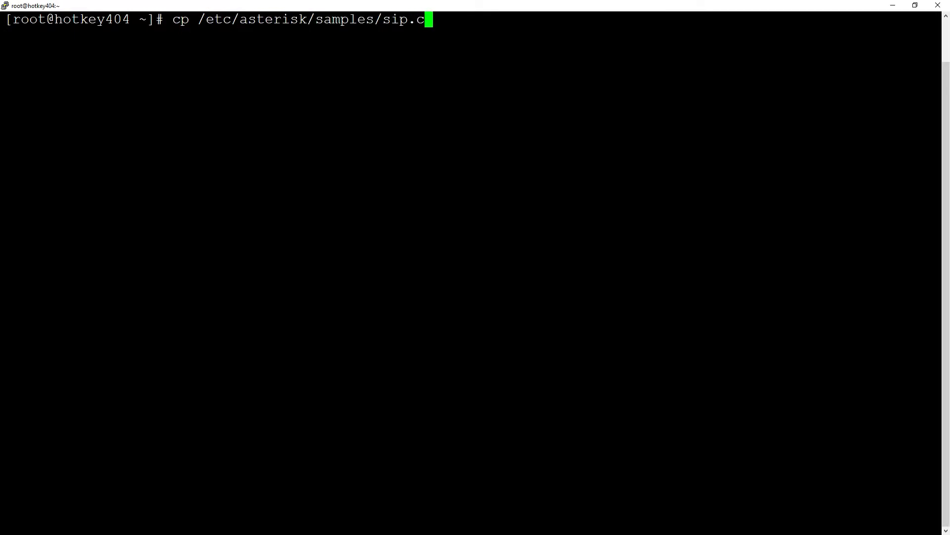
text(onf /etc/)
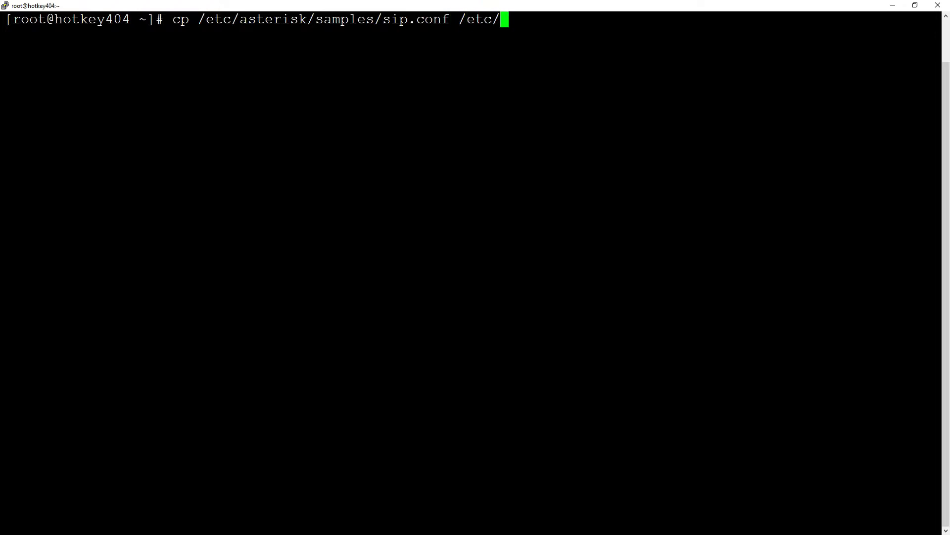
text(asterisk/sip.conf)
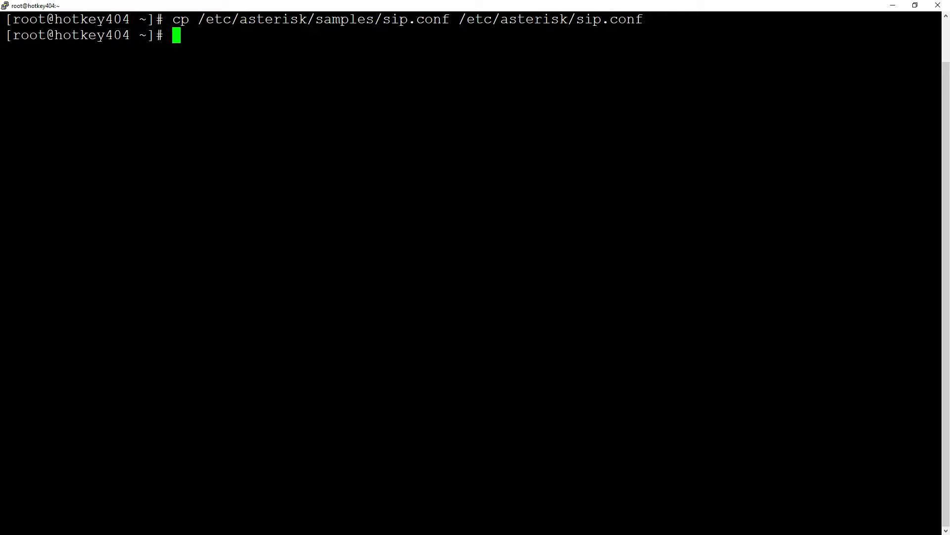
- Load chan_sip.so from the asterisk -rvvv console, then exit
text(asterisk -rvvv)
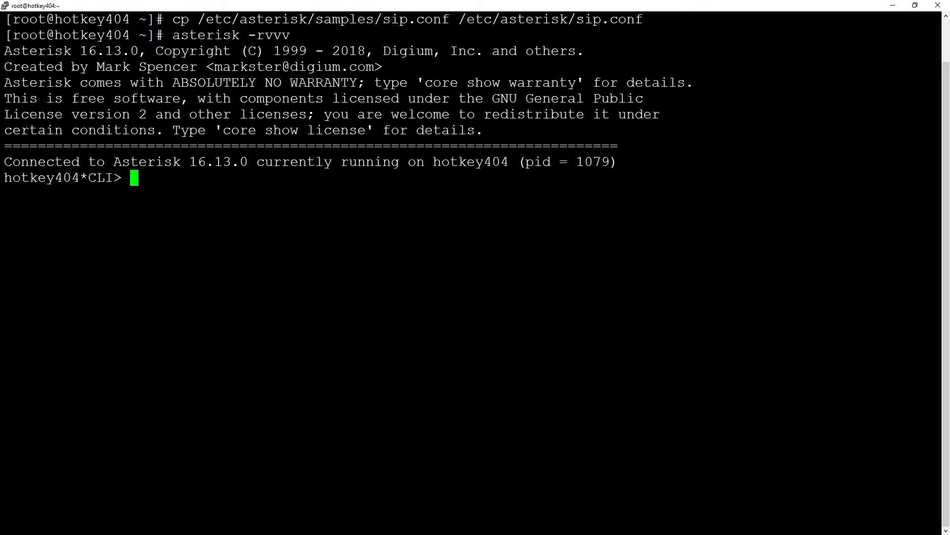
text(module l)
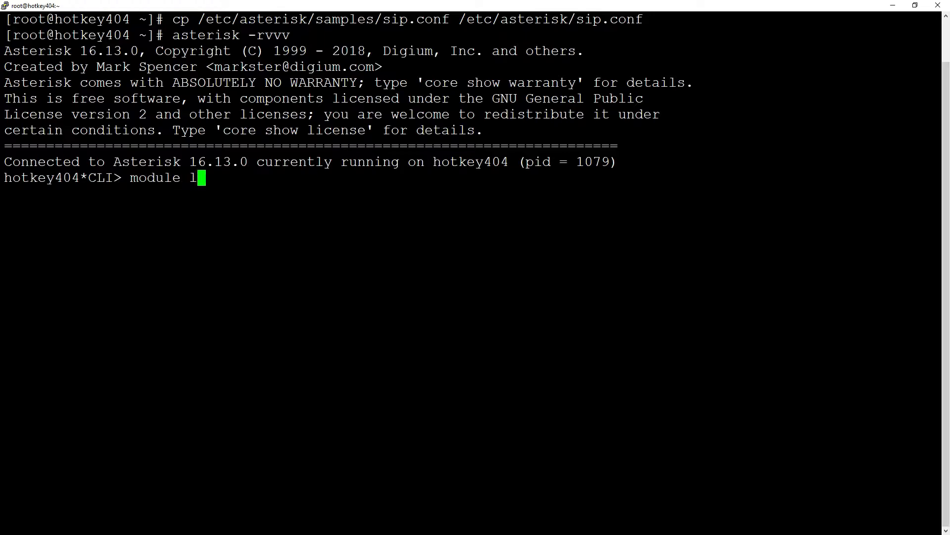
text(oad chan_sip.so)
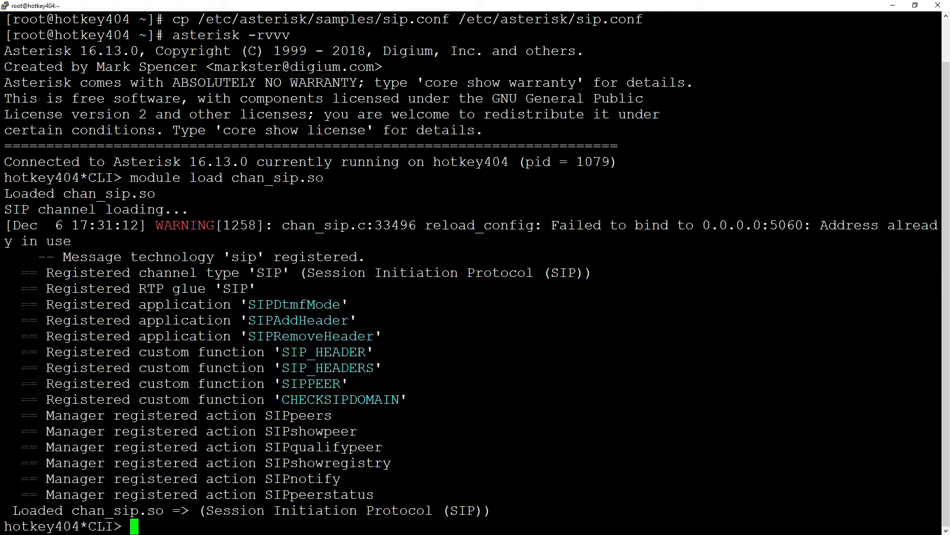
text(exit)
text(nano)
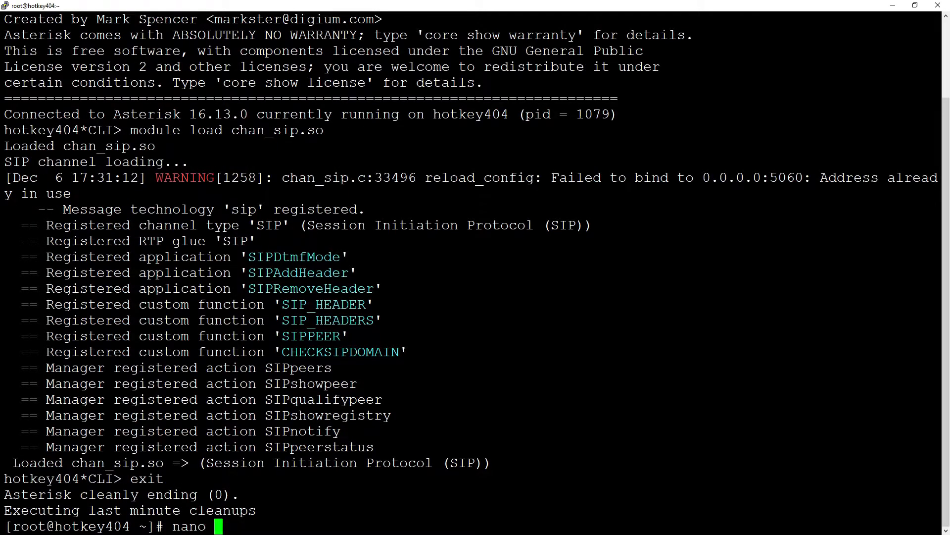
- Open /etc/asterisk/sip.conf in nano at the udpbindaddr=0.0.0.0 line
text(/etc/as)
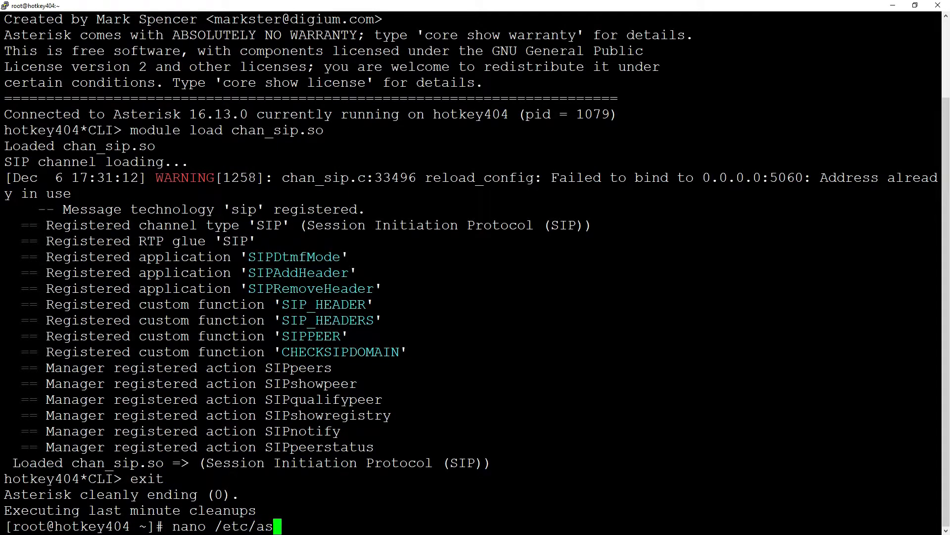
text(terisk/sip.conf)
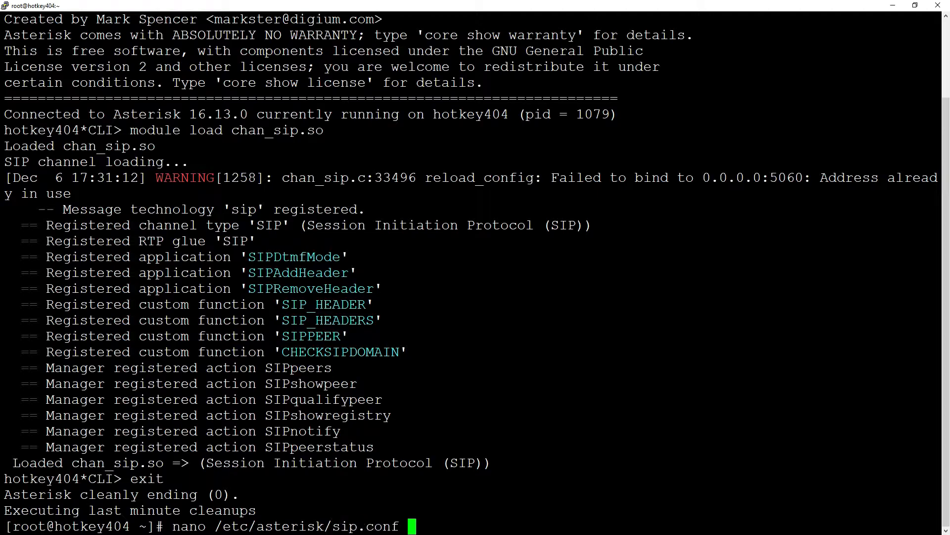
key(Return)
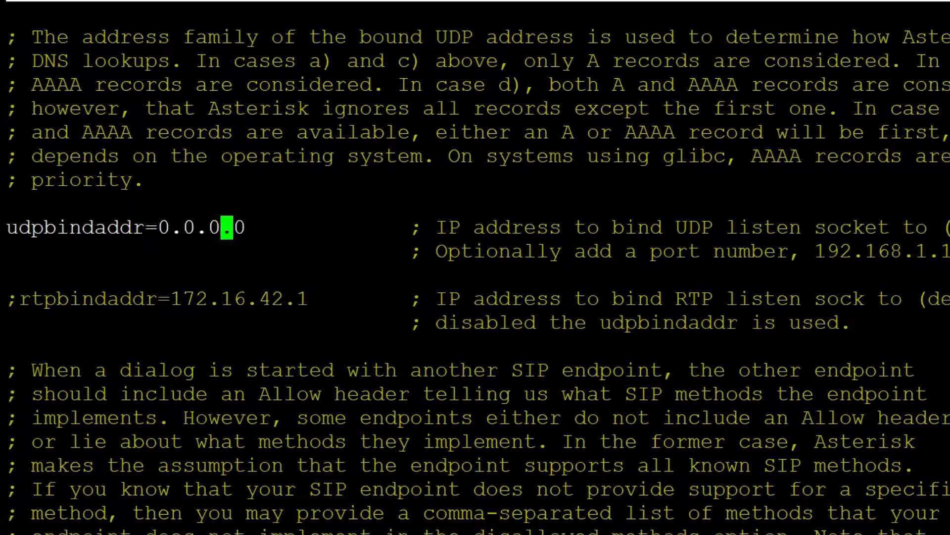
text(:)
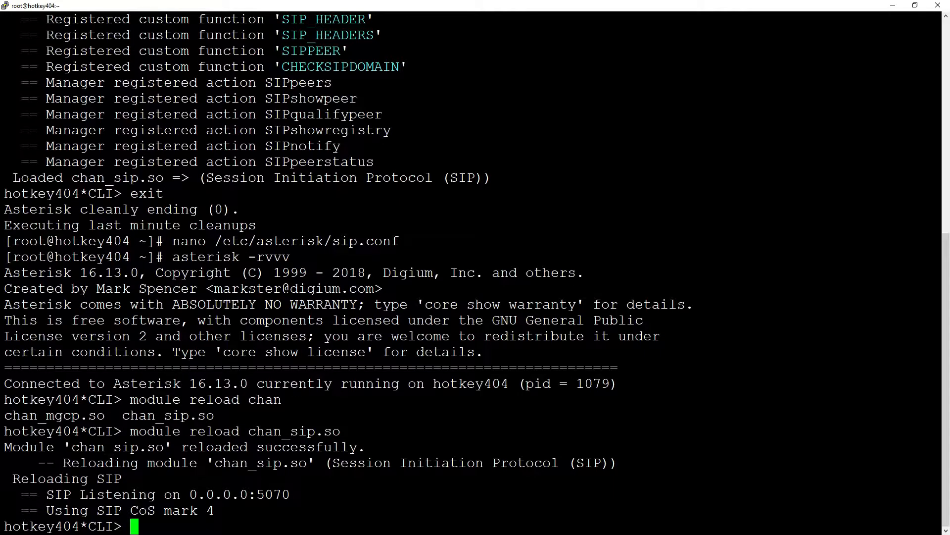
- Check with sip show settings that SIP listens on 0.0.0.0:5070
text(sip show se)
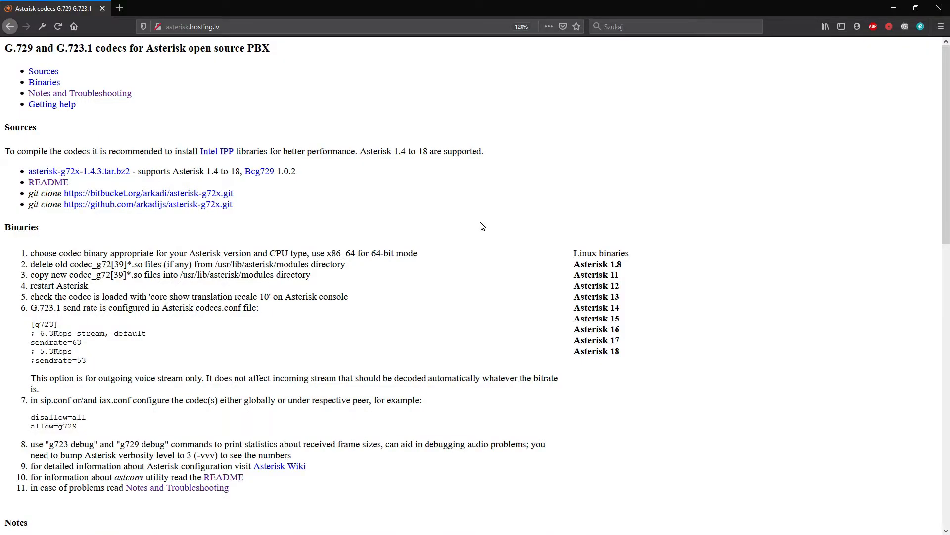
- Expand Asterisk 16 binaries, make benchfax-1.1.0-x86_64 executable and run it, then copy the barcelona G.729 link
click(597, 329)
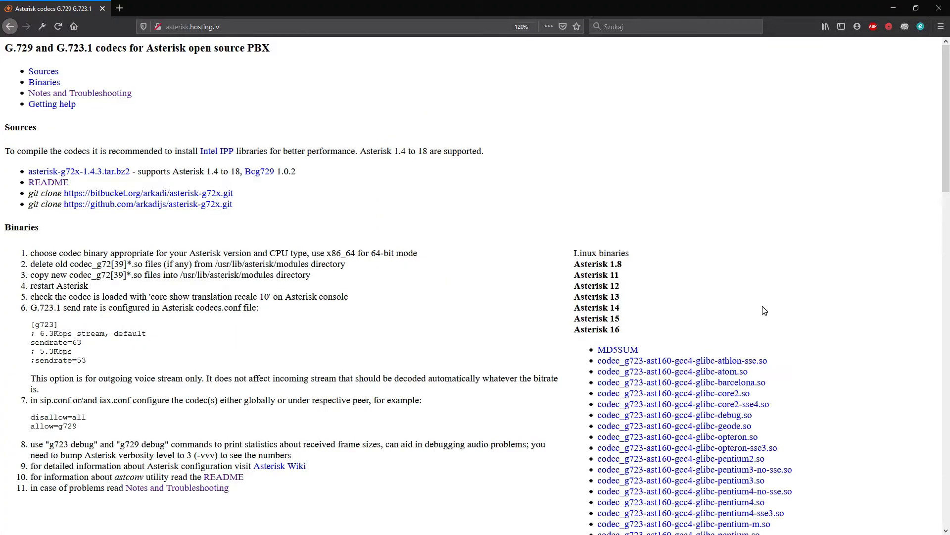
scroll(down, 3)
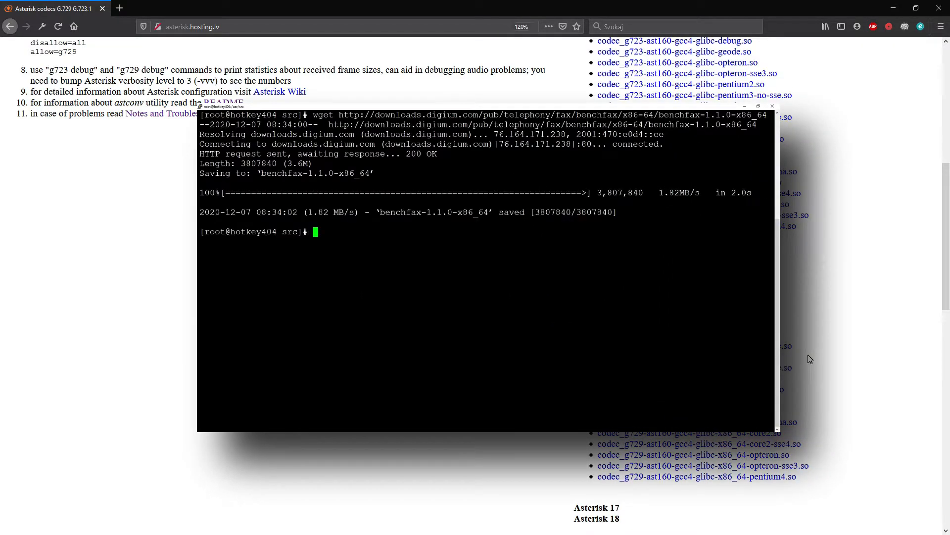
text(chmod +x benchfax-1.1.0-x86_64)
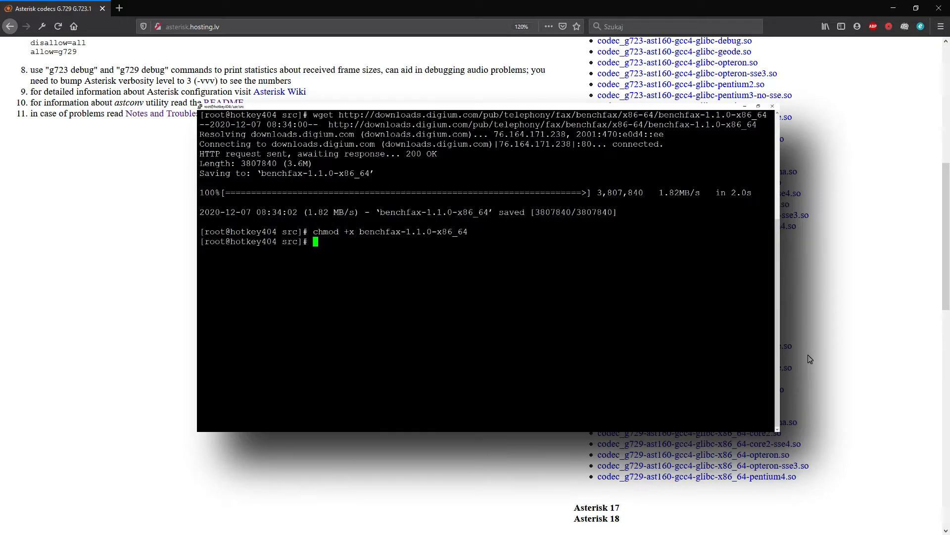
text(./benchfax-1.1.0-x86_64)
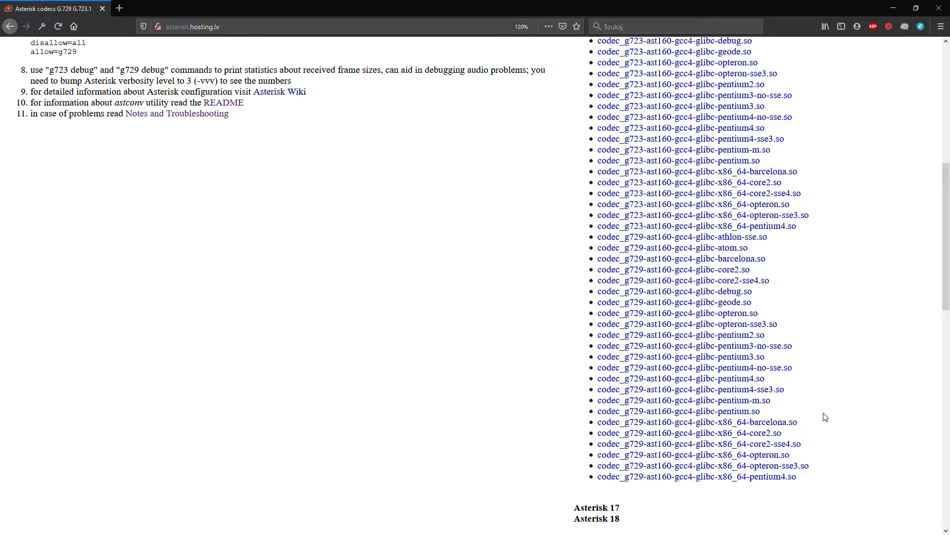
mouse_move(683, 427)
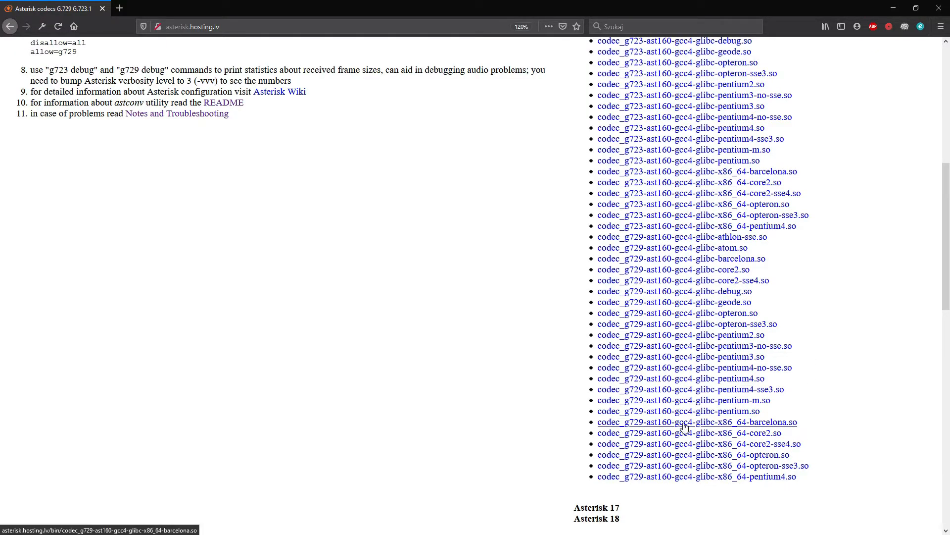
right_click(685, 421)
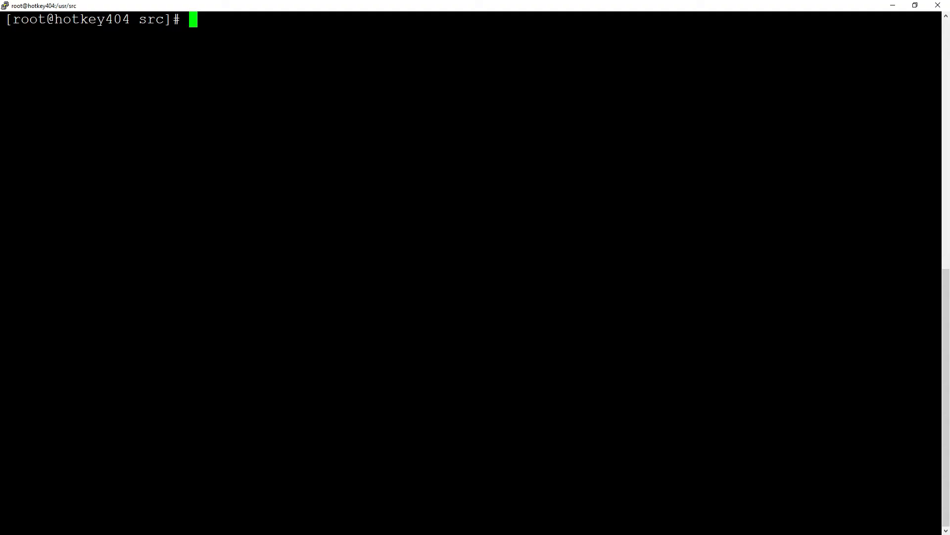
- Download the barcelona G.729 codec with wget and move it to /usr/lib64/asterisk/modules/codec_g729.so
text(wget http://asterisk.hosting.lv/bin/codec_g729-ast160-gcc4-glibc-x86_64-barcelona.so)
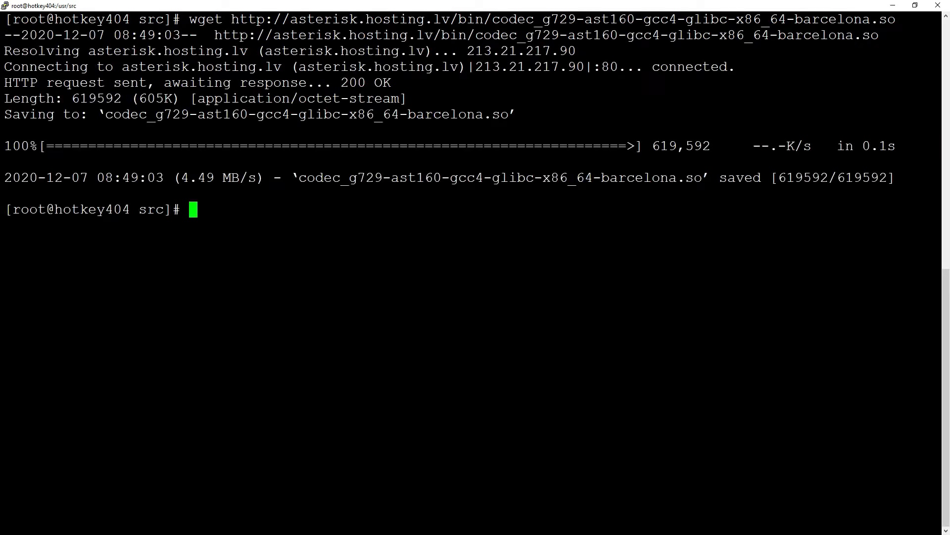
text(mv)
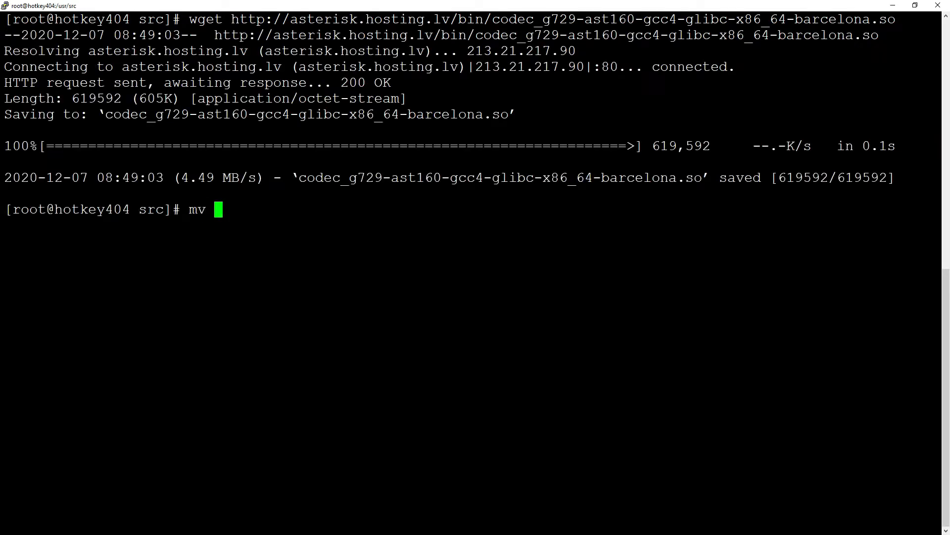
text(codec_g729-ast160-gcc4-glibc-x86_64-barcelona.so /u)
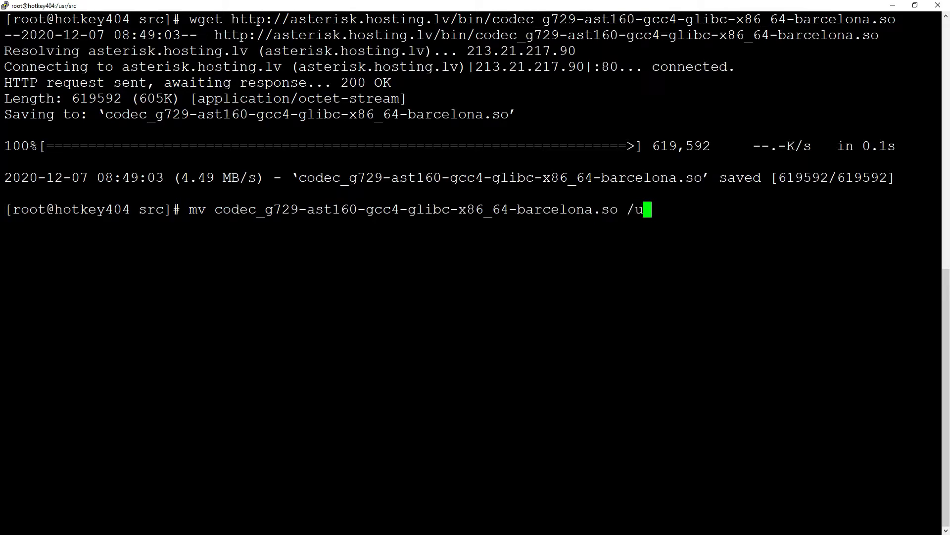
text(sr/lib64/as)
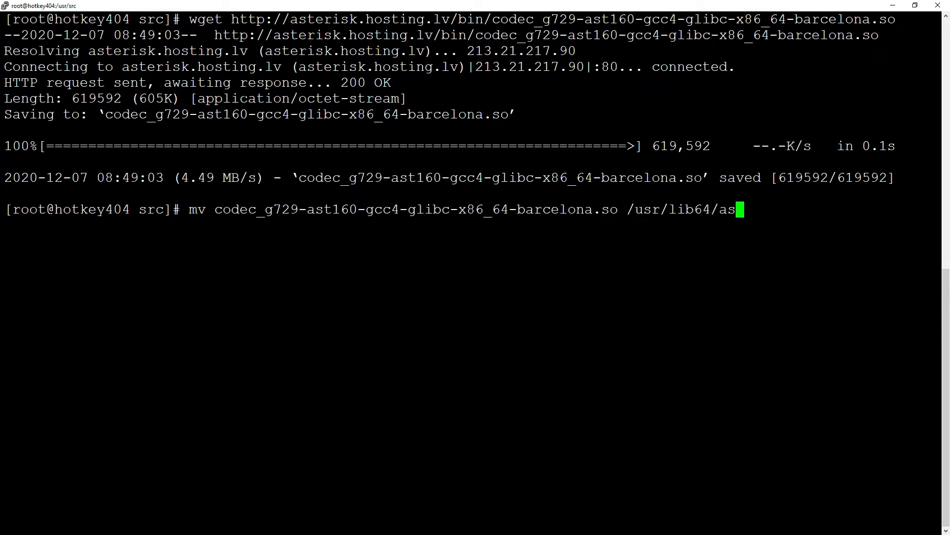
text(terisk/modules/)
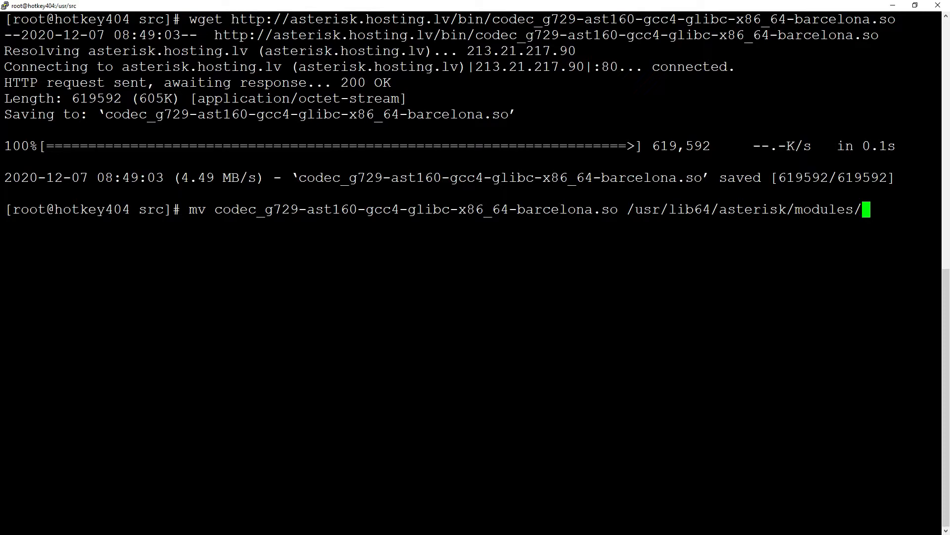
text(codec_g)
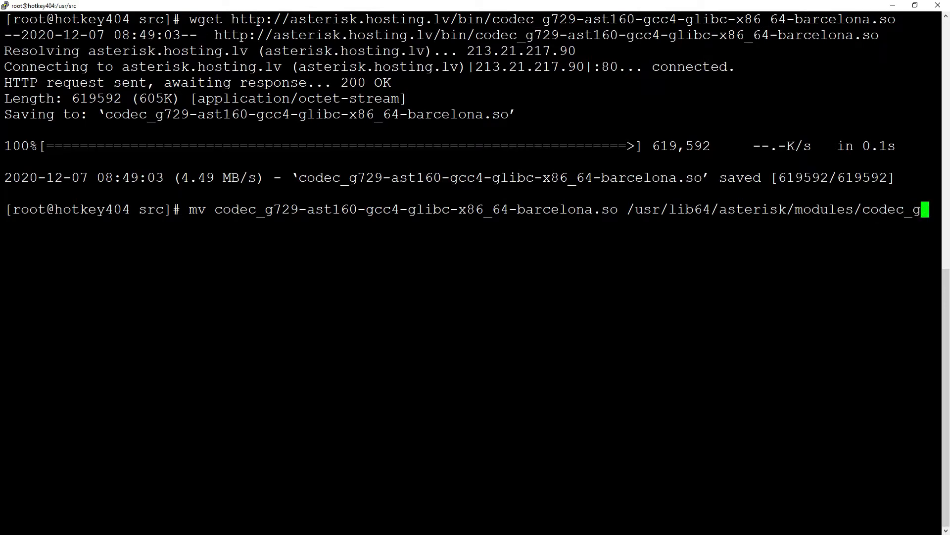
text(29.so)
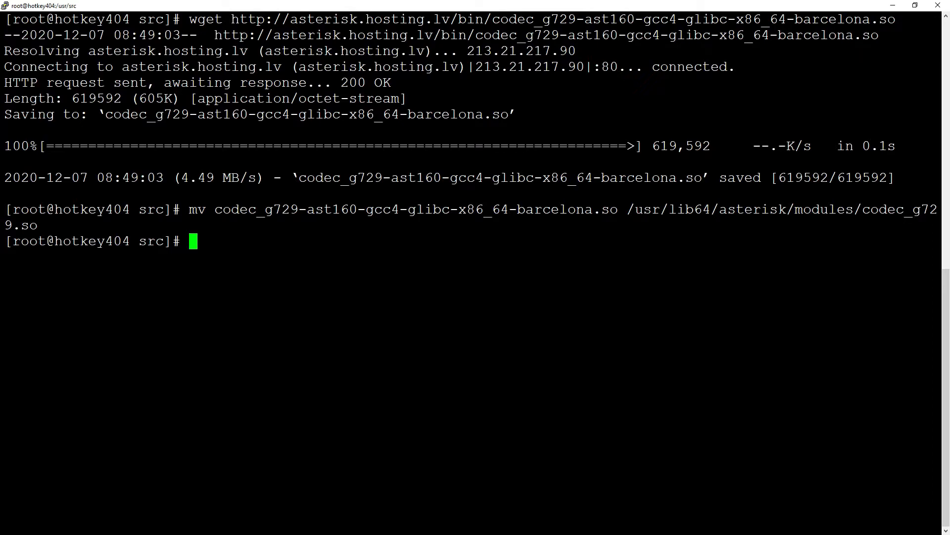
- Make codec_g729.so executable with chmod +x and reconnect with asterisk -r
text(chm)
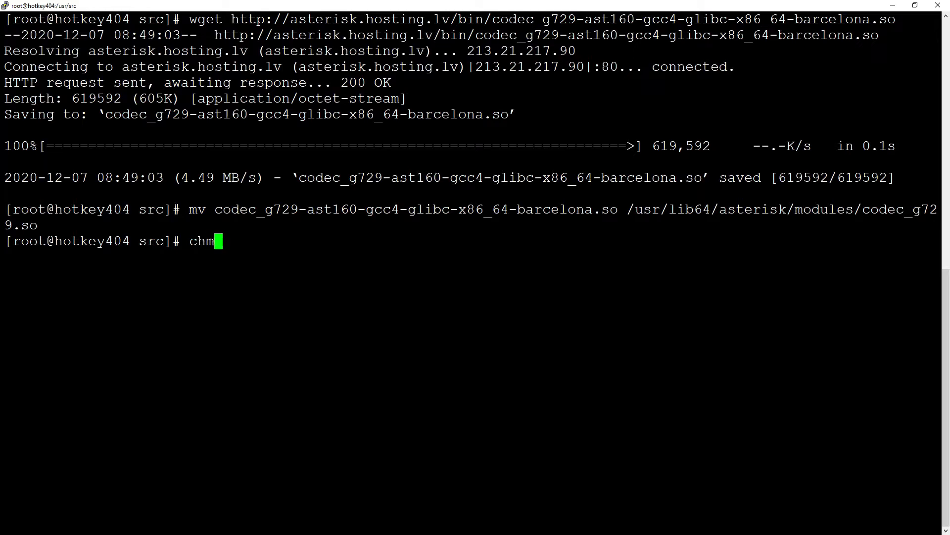
text(od +x)
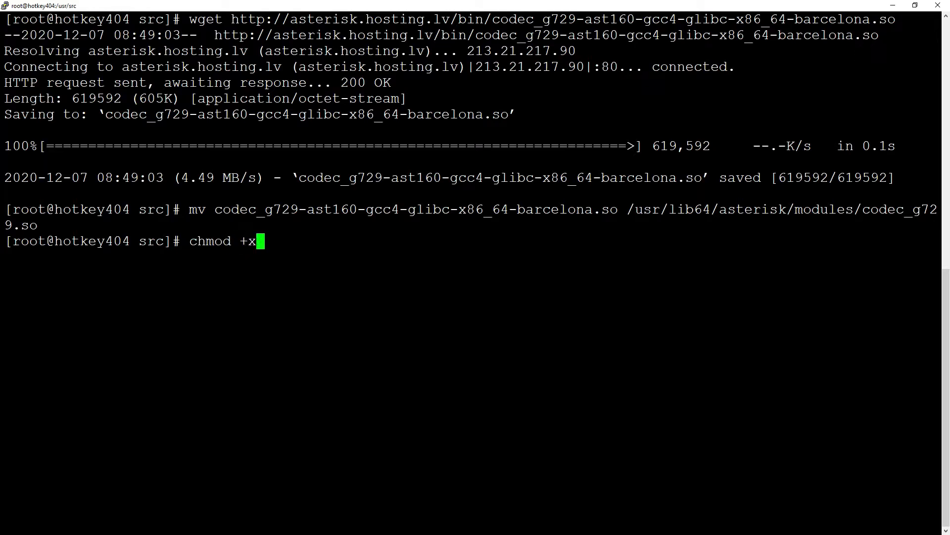
text(/usr/lib64/aster)
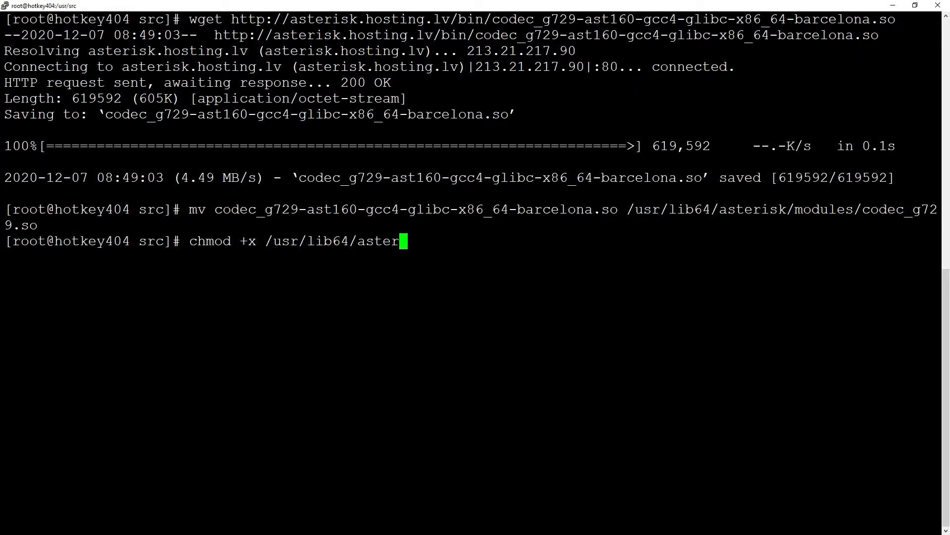
text(isk/modules/)
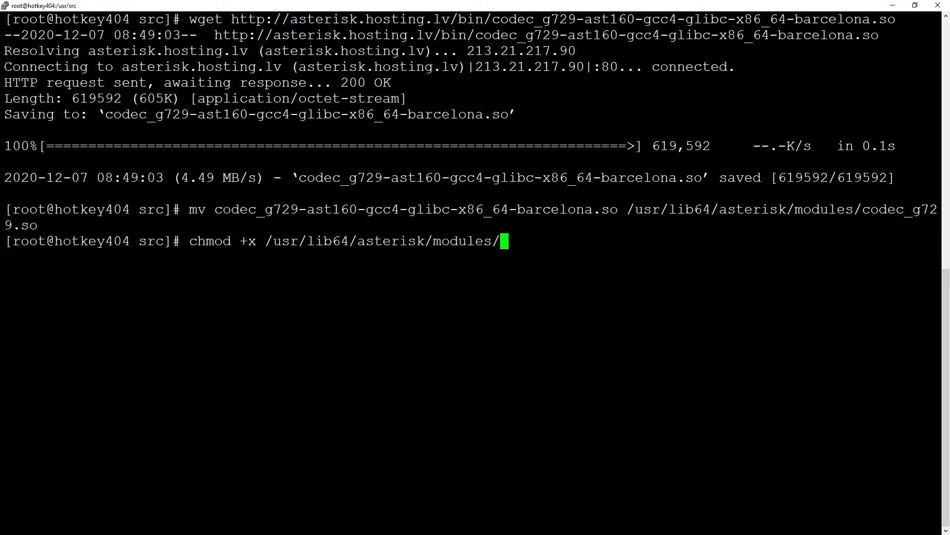
text(codec_g729.so)
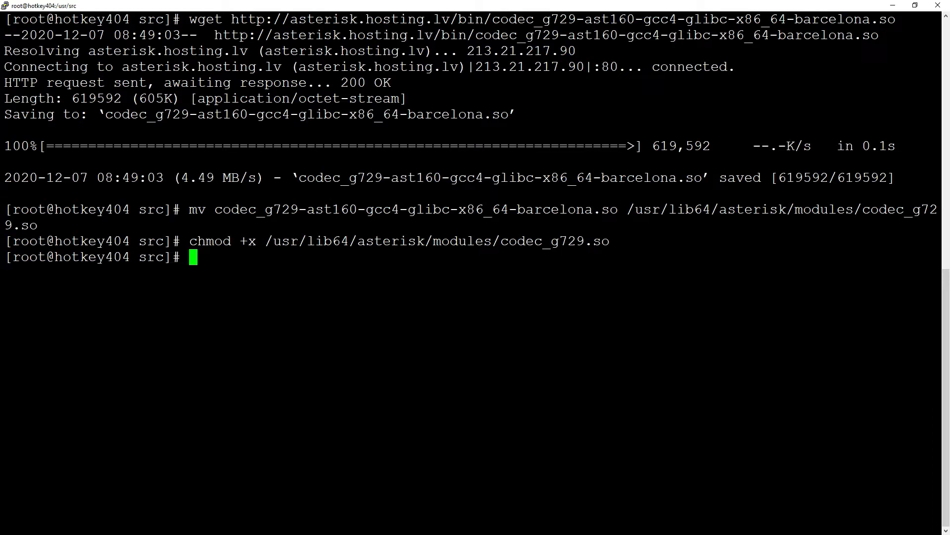
text(asterisk -r)
text(module)
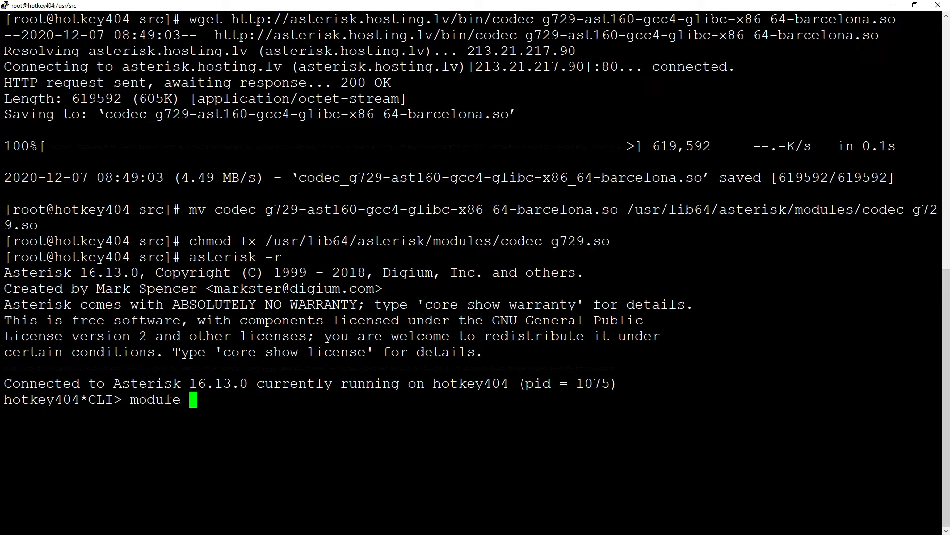
- Load codec_g729.so into the running Asterisk, confirm G.729A, and exit the console
text(load)
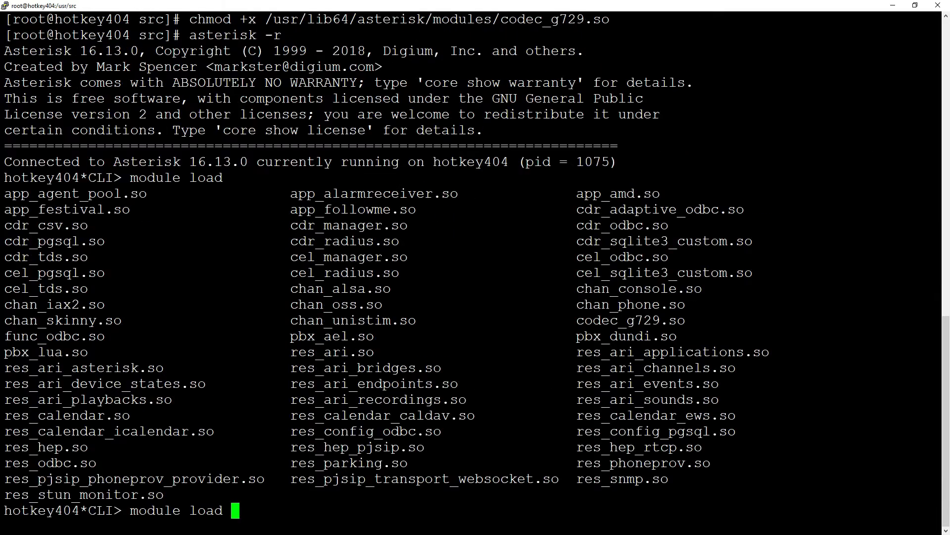
text(codec_g729.so)
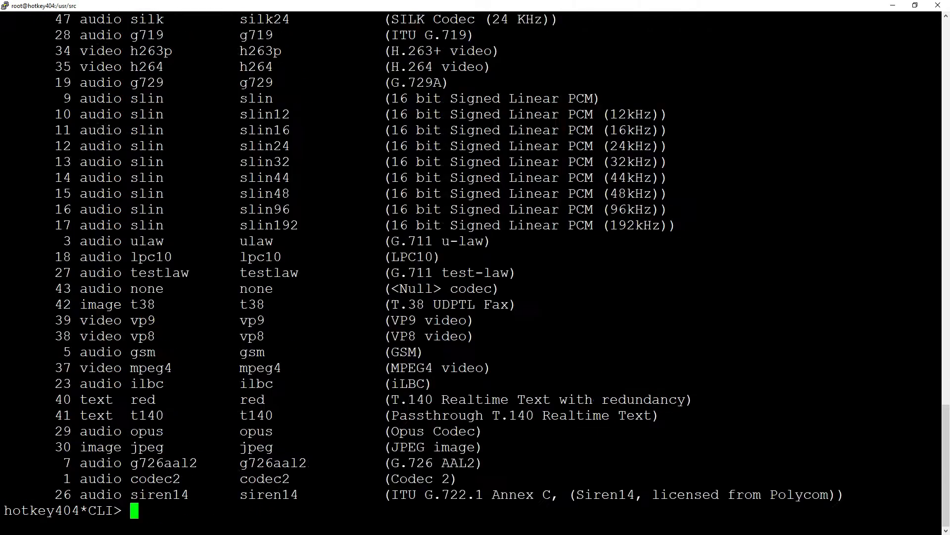
text(exit)
text(load)
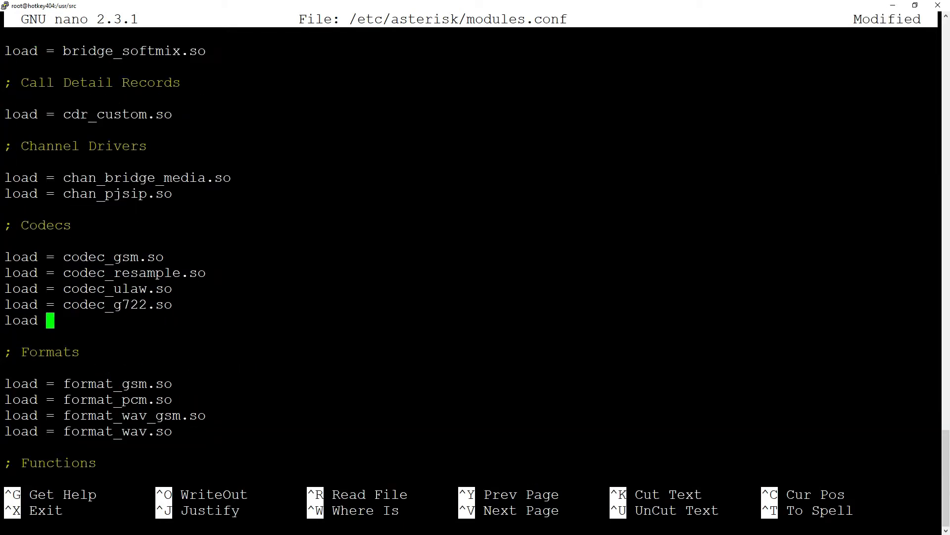
- Add 'load = codec_g729.so' under Codecs in modules.conf, then save and exit nano
text(= codec_g729)
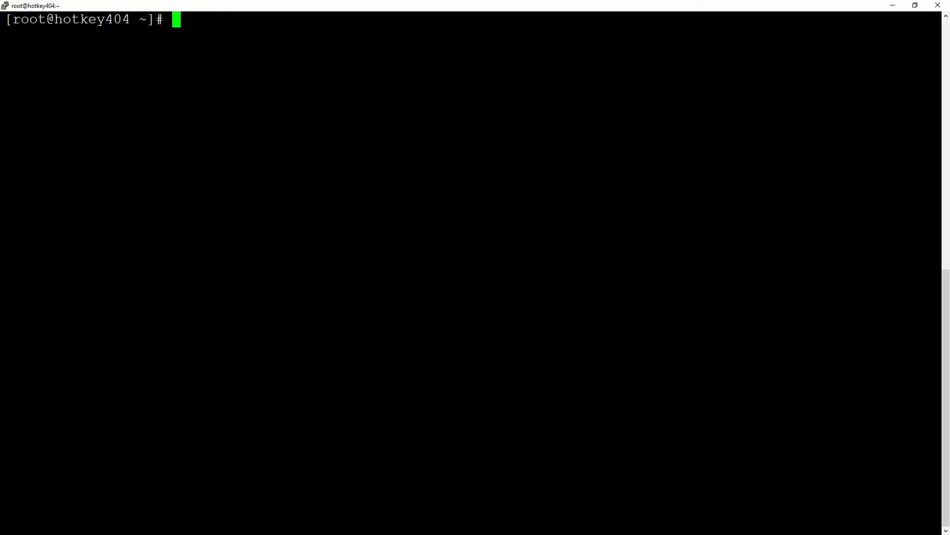
- Run 'core show codecs audio' to confirm G.729 is listed
text(core show codecs audio)
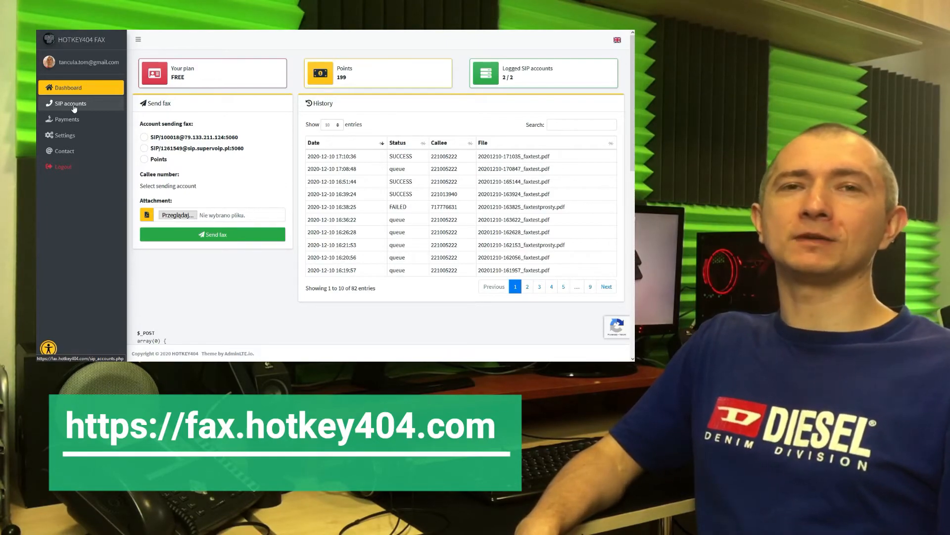
- View the SIP accounts list, then go back to the Dashboard
click(69, 103)
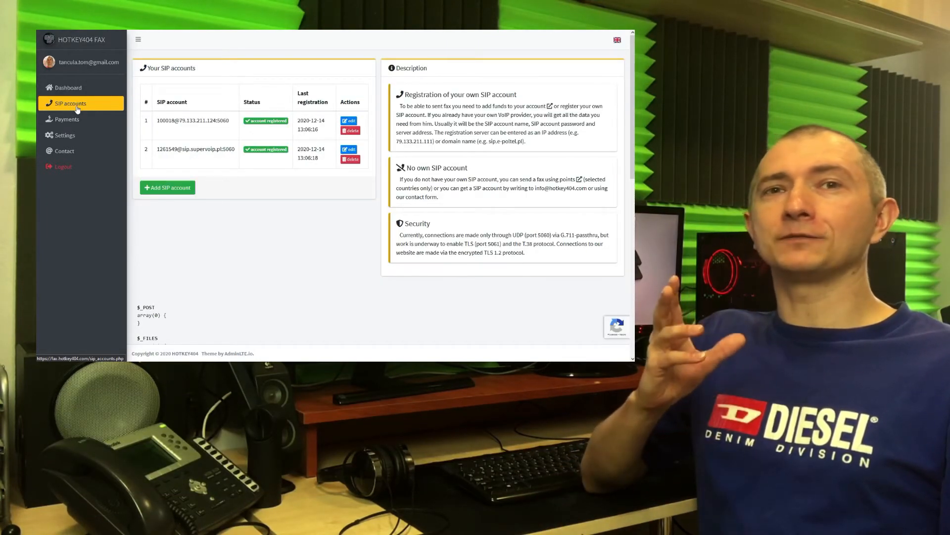
click(167, 187)
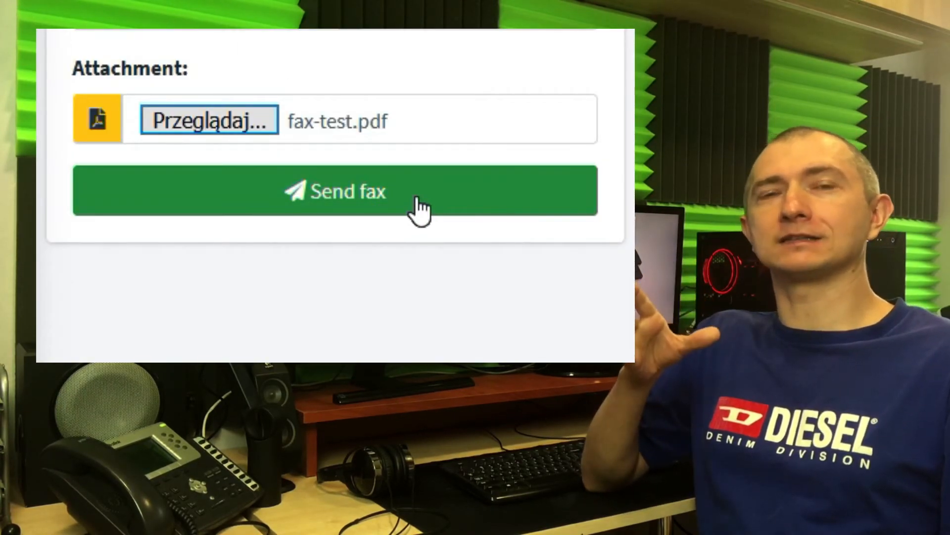
- Send fax-test.pdf as a fax and choose to pay with Points
click(348, 192)
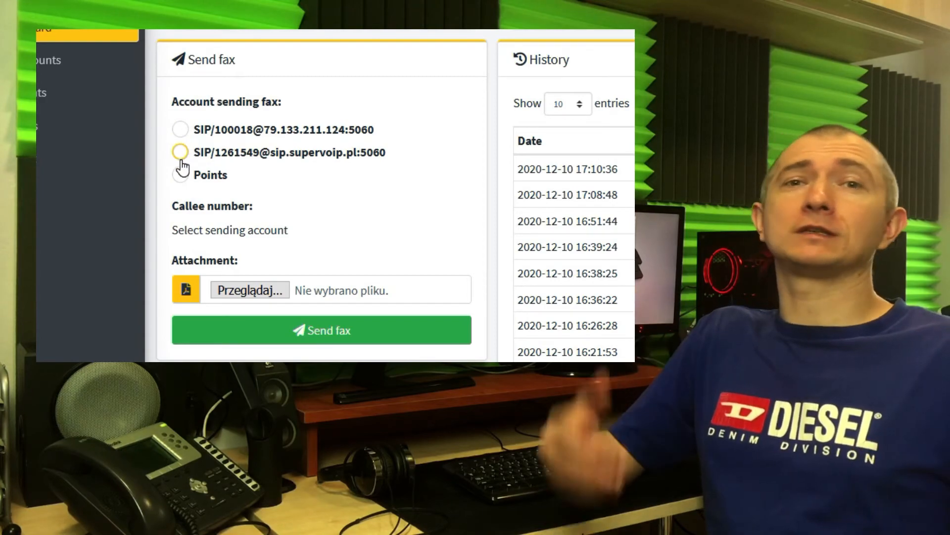
click(180, 175)
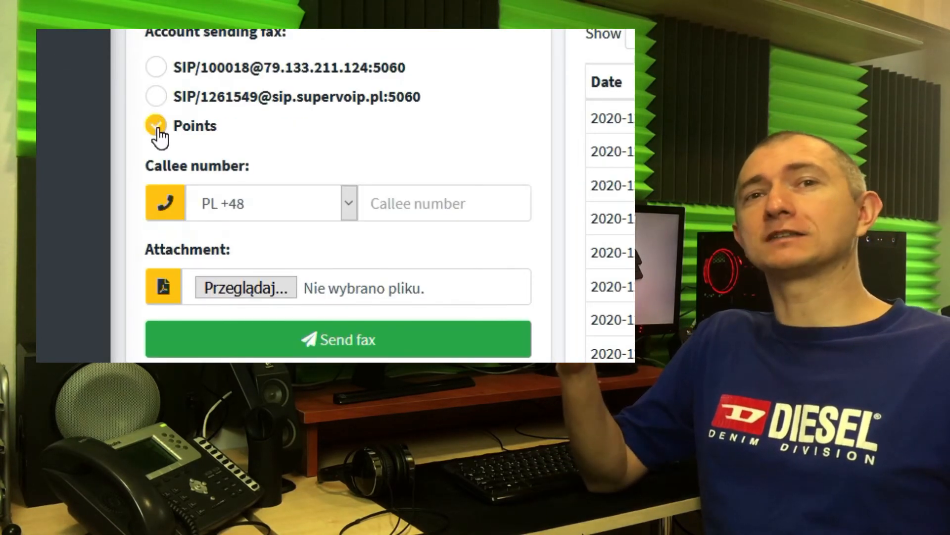